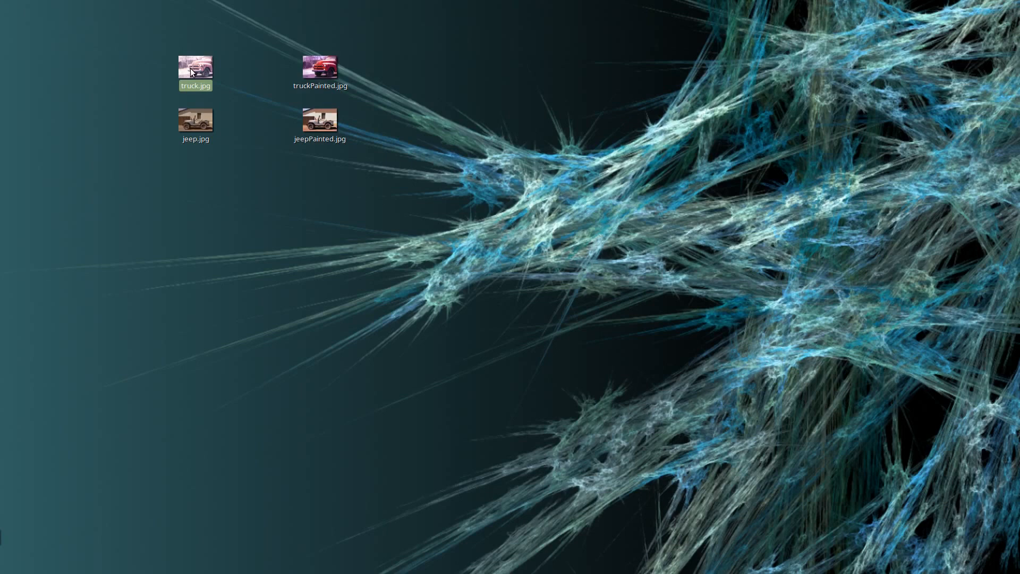
Show truck.jpg and truckPainted.jpg in two viewer windows placed side by side.
{"action": "double_click", "coordinate": [196, 68]}
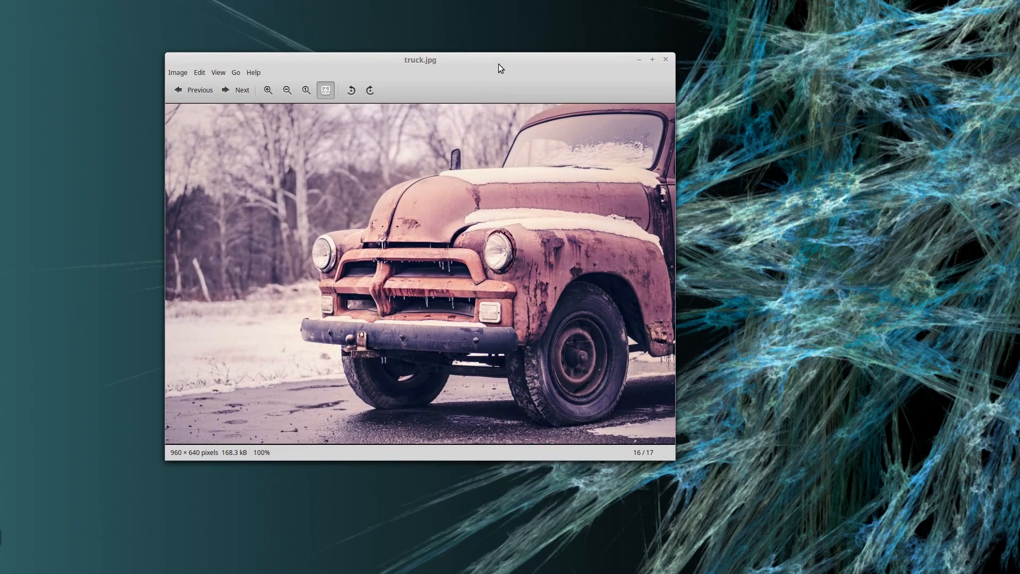
{"action": "left_click_drag", "start_coordinate": [420, 59], "coordinate": [329, 102]}
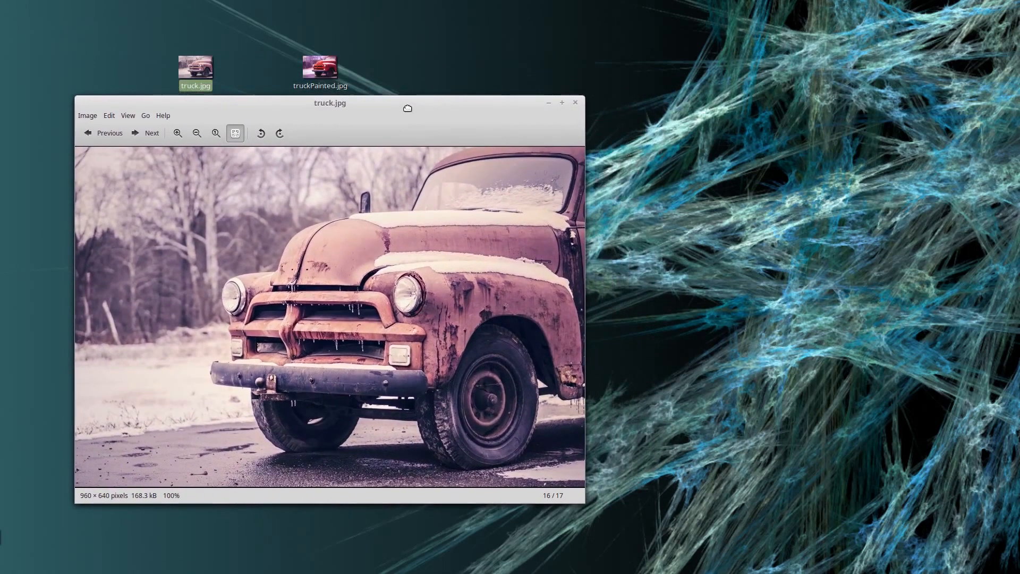
{"action": "left_click_drag", "start_coordinate": [329, 102], "coordinate": [323, 99]}
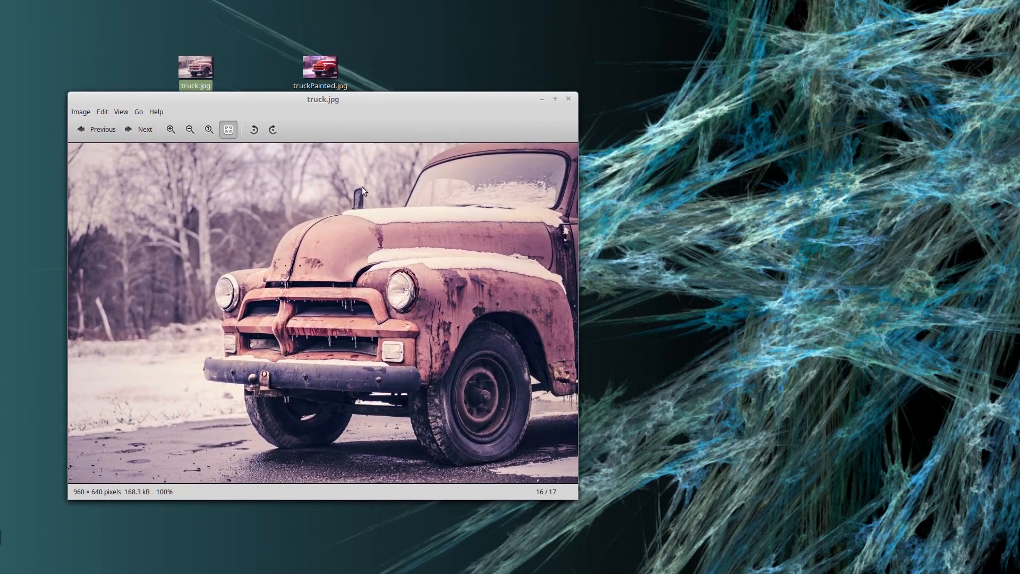
{"action": "double_click", "coordinate": [319, 67]}
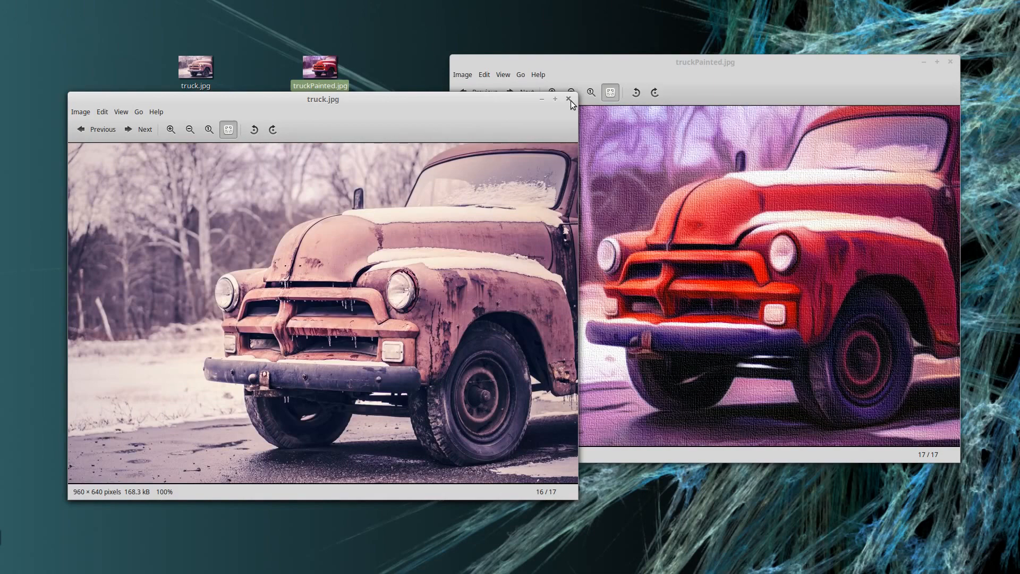
{"action": "mouse_move", "coordinate": [685, 144]}
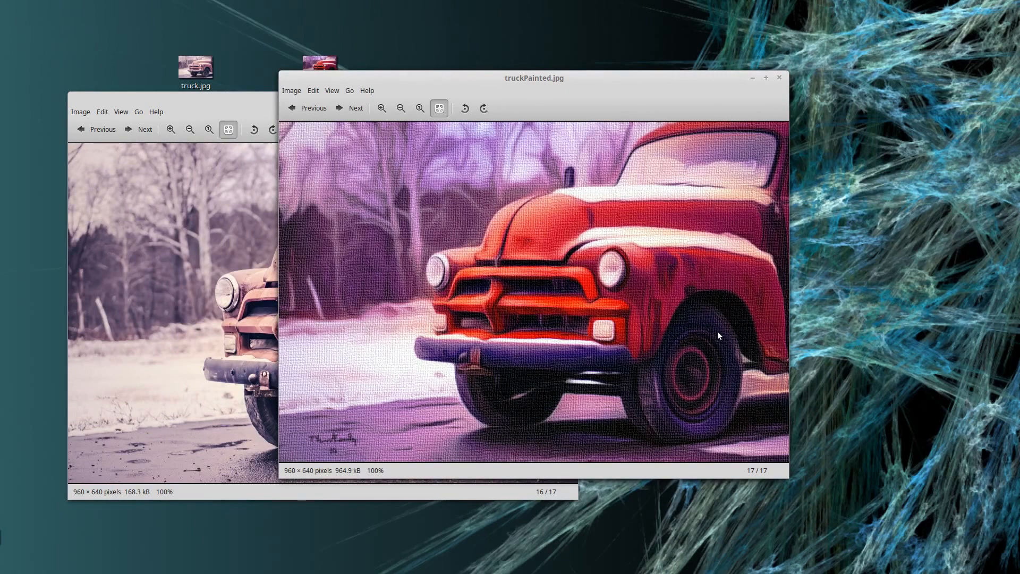
{"action": "mouse_move", "coordinate": [449, 325]}
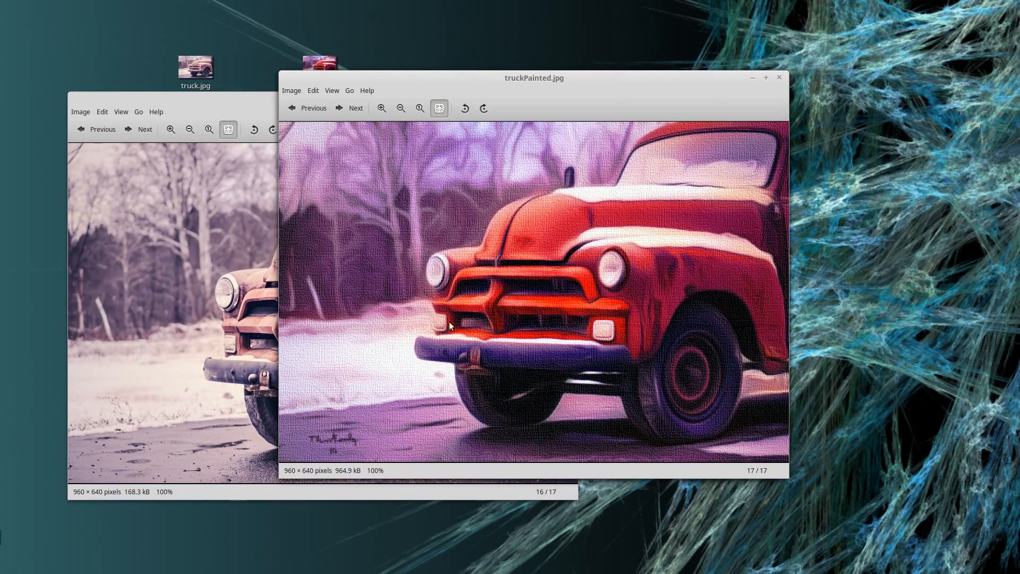
{"action": "mouse_move", "coordinate": [779, 82]}
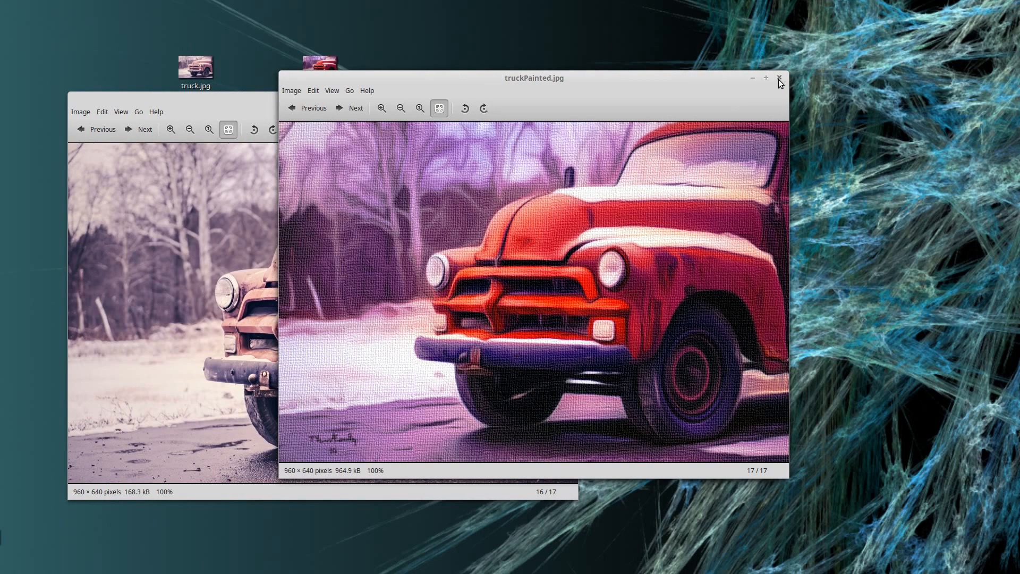
Close the painted truck window and bring up jeepPainted.jpg beside jeep.jpg.
{"action": "left_click", "coordinate": [779, 78]}
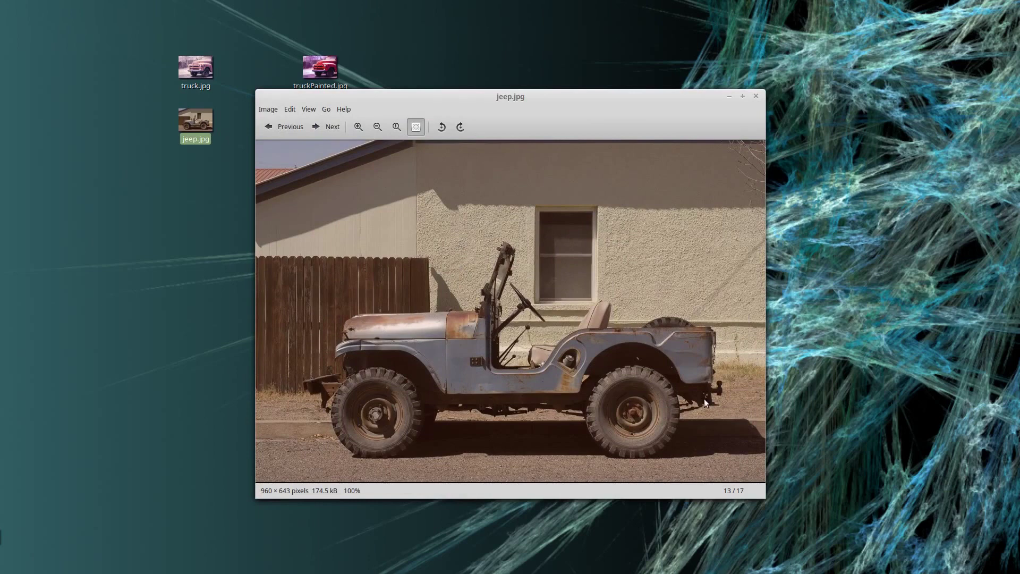
{"action": "mouse_move", "coordinate": [533, 386]}
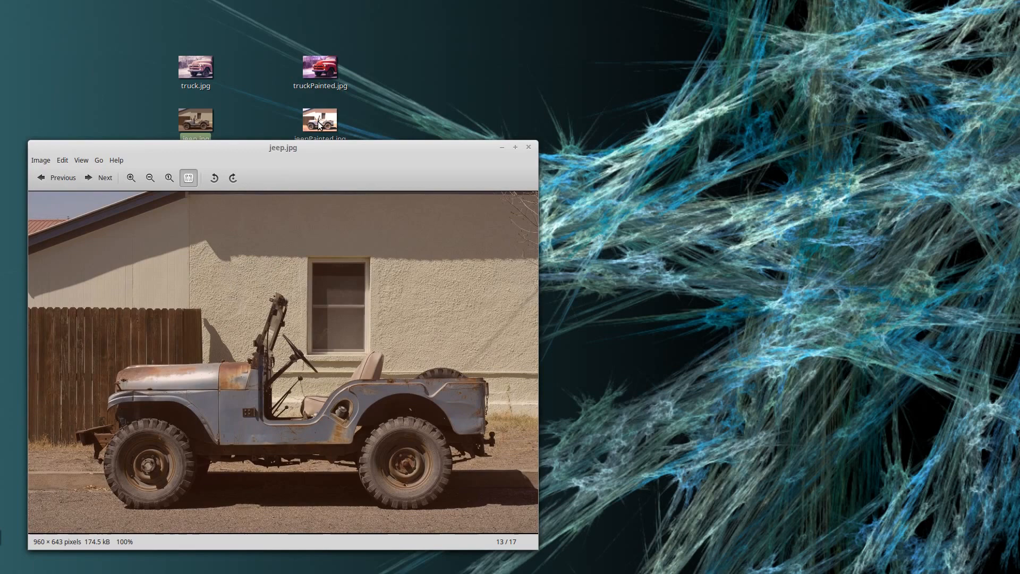
{"action": "double_click", "coordinate": [319, 120]}
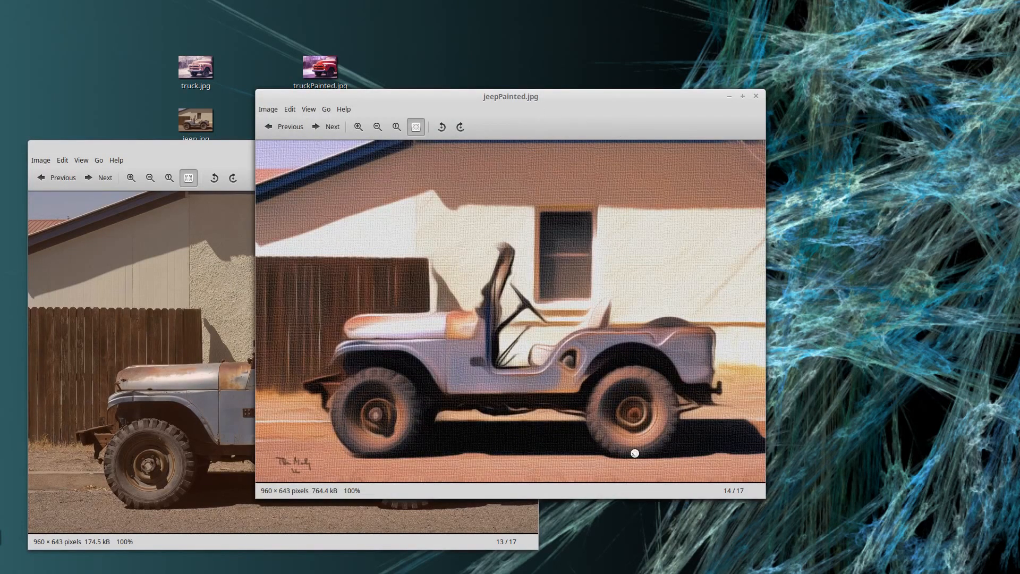
{"action": "mouse_move", "coordinate": [664, 436]}
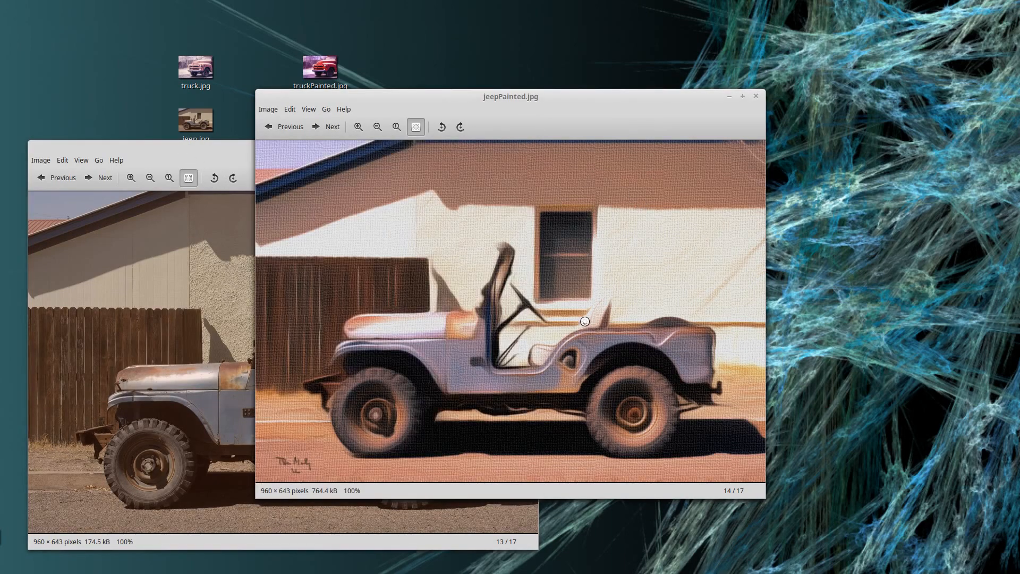
{"action": "mouse_move", "coordinate": [727, 120]}
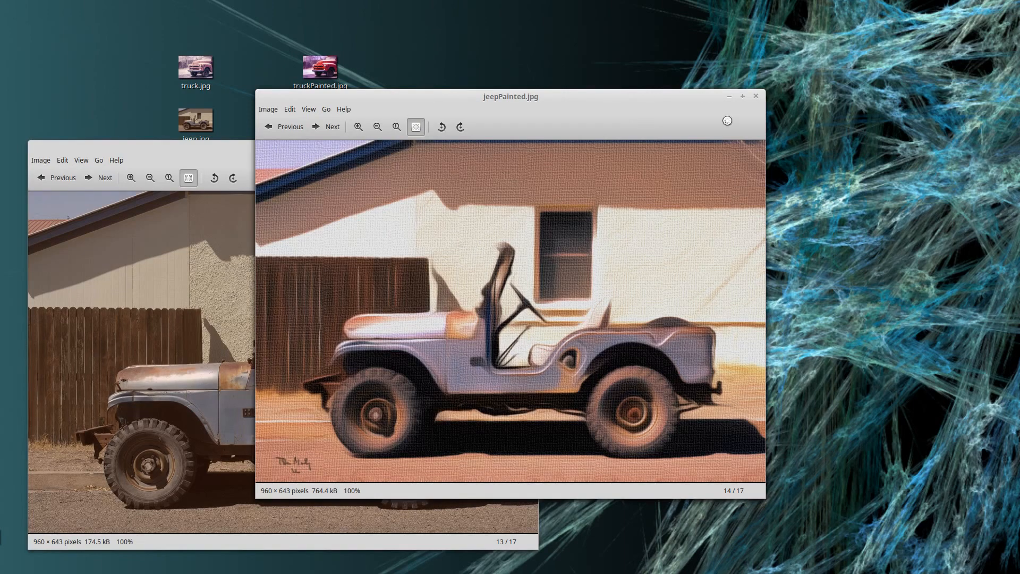
{"action": "mouse_move", "coordinate": [749, 329]}
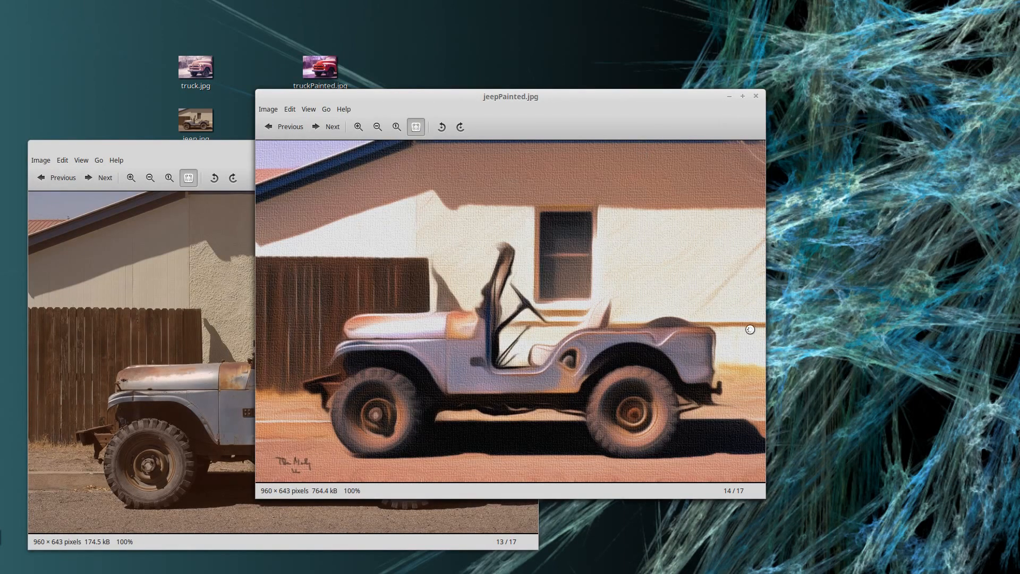
{"action": "mouse_move", "coordinate": [787, 448]}
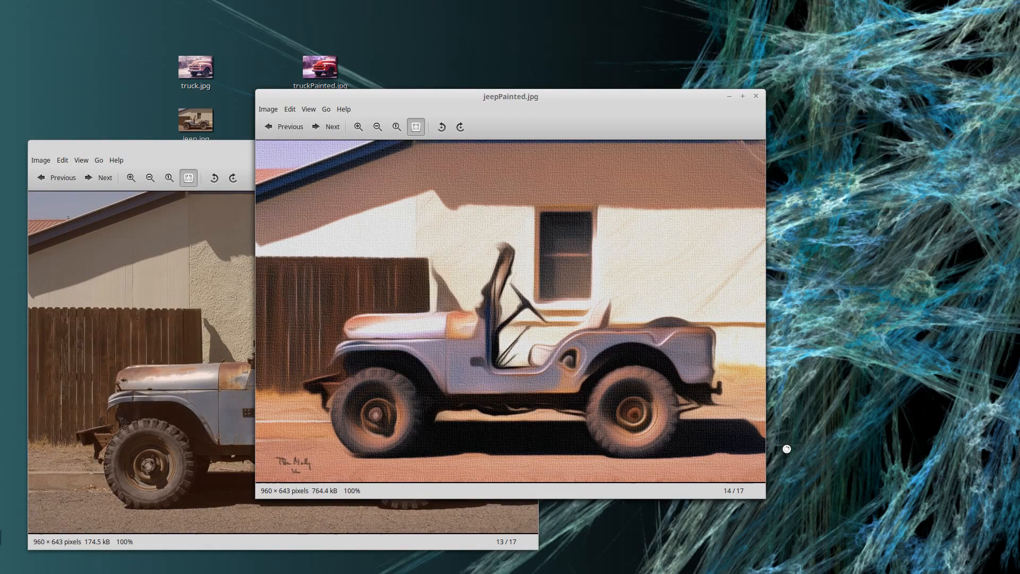
{"action": "mouse_move", "coordinate": [787, 454]}
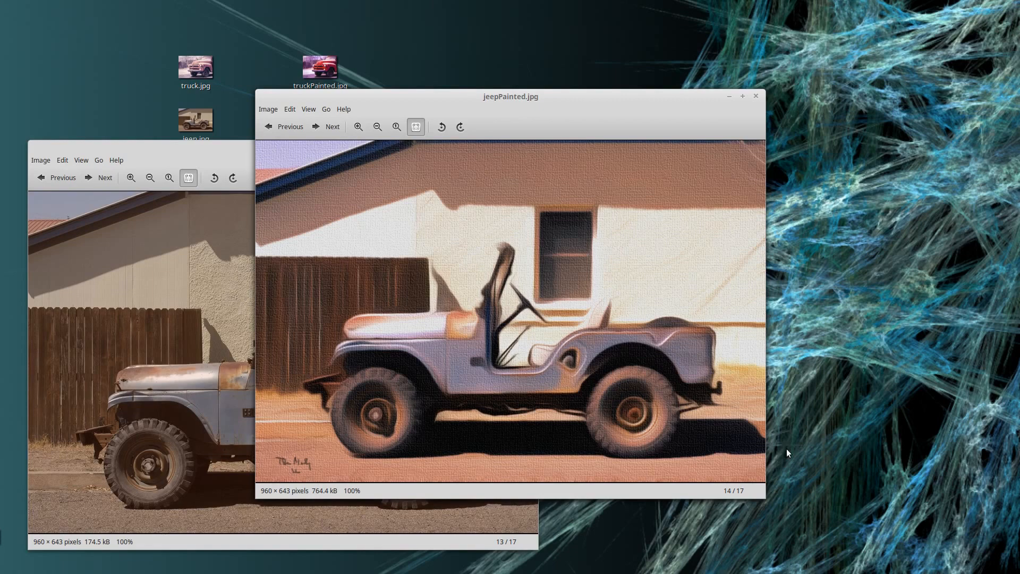
{"action": "mouse_move", "coordinate": [748, 126]}
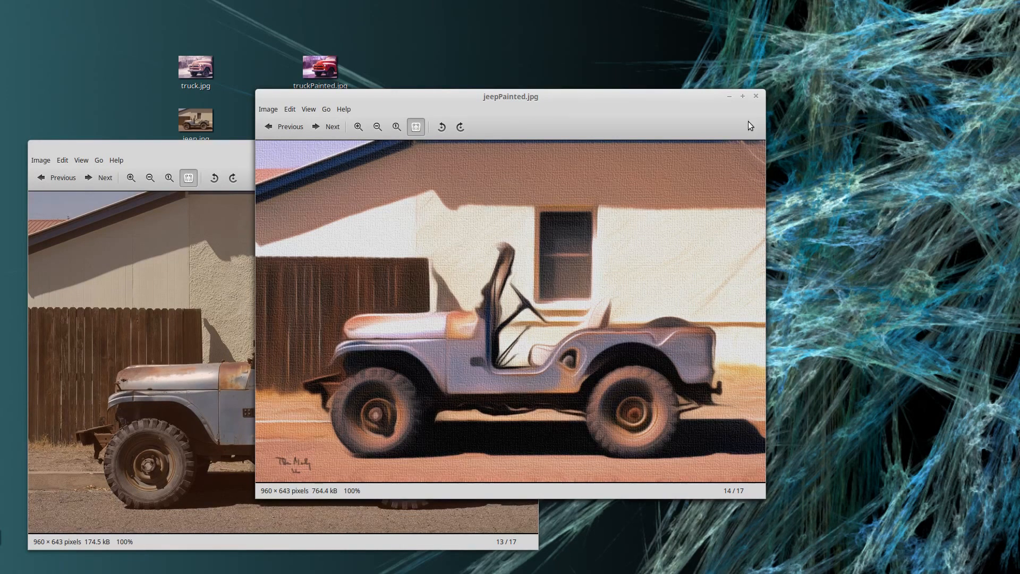
Load truck.jpg into GIMP via Open With and reach the Colors menu.
{"action": "right_click", "coordinate": [196, 67]}
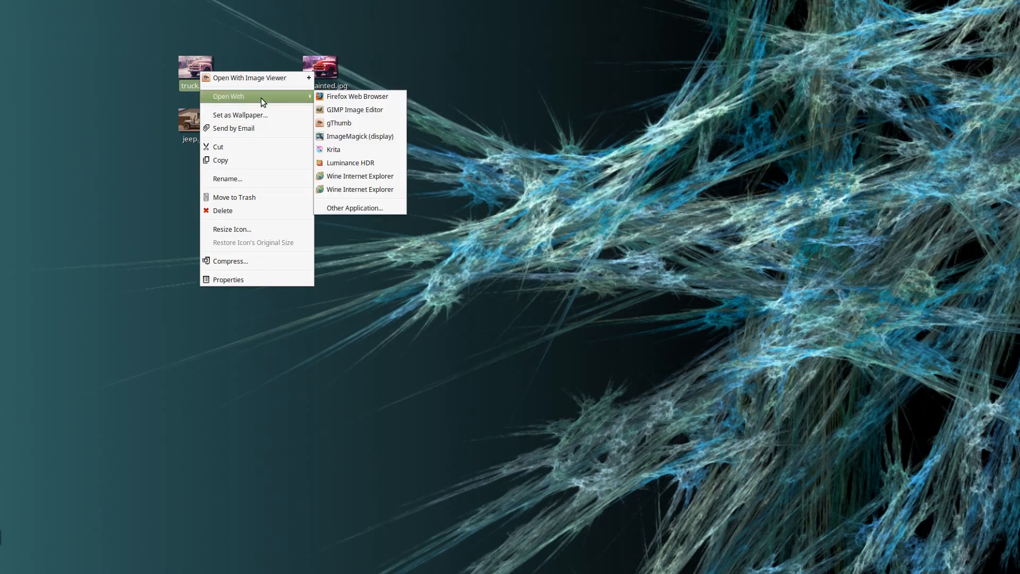
{"action": "left_click", "coordinate": [357, 96]}
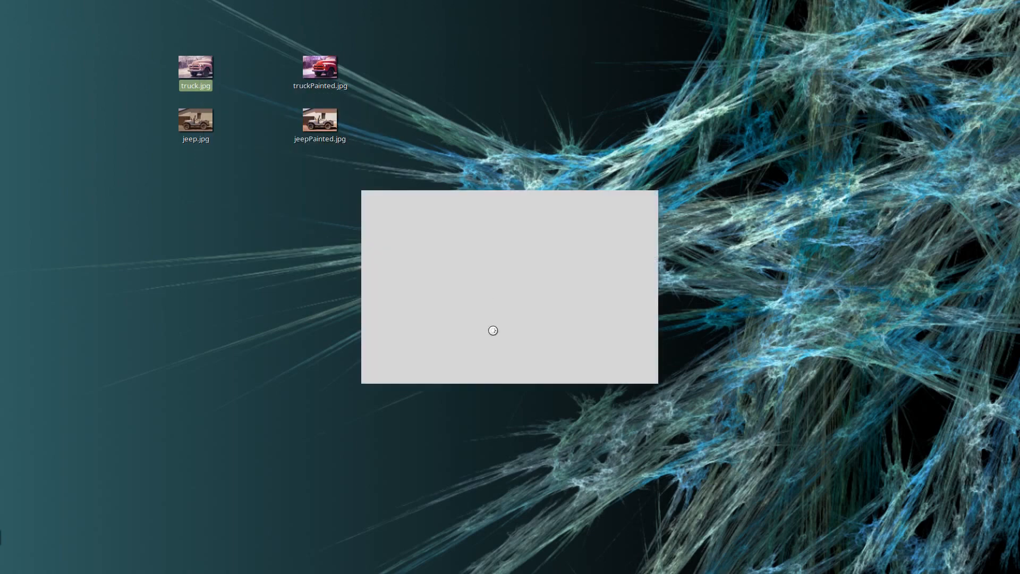
{"action": "double_click", "coordinate": [195, 68]}
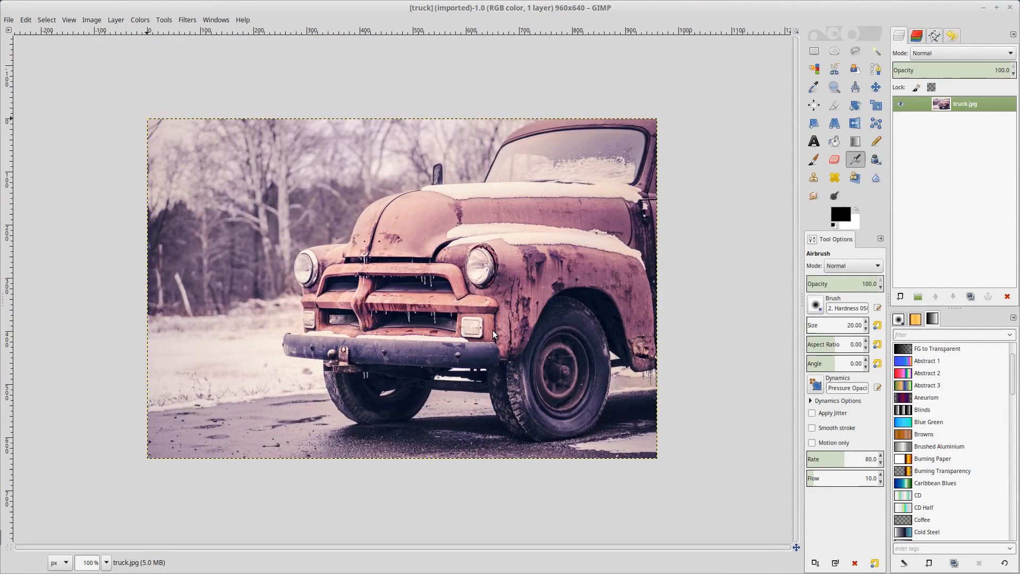
{"action": "left_click", "coordinate": [140, 19]}
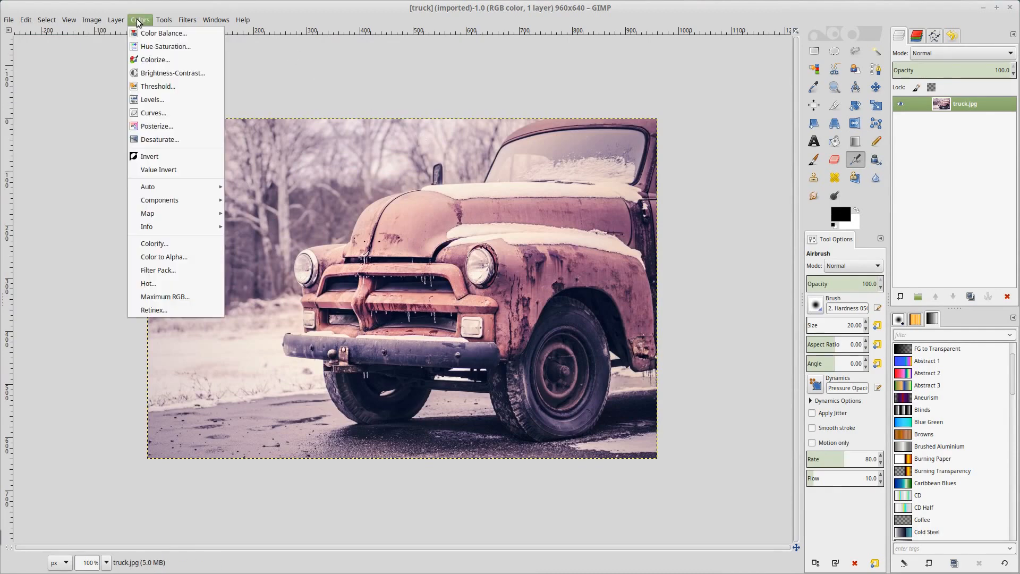
{"action": "mouse_move", "coordinate": [148, 187]}
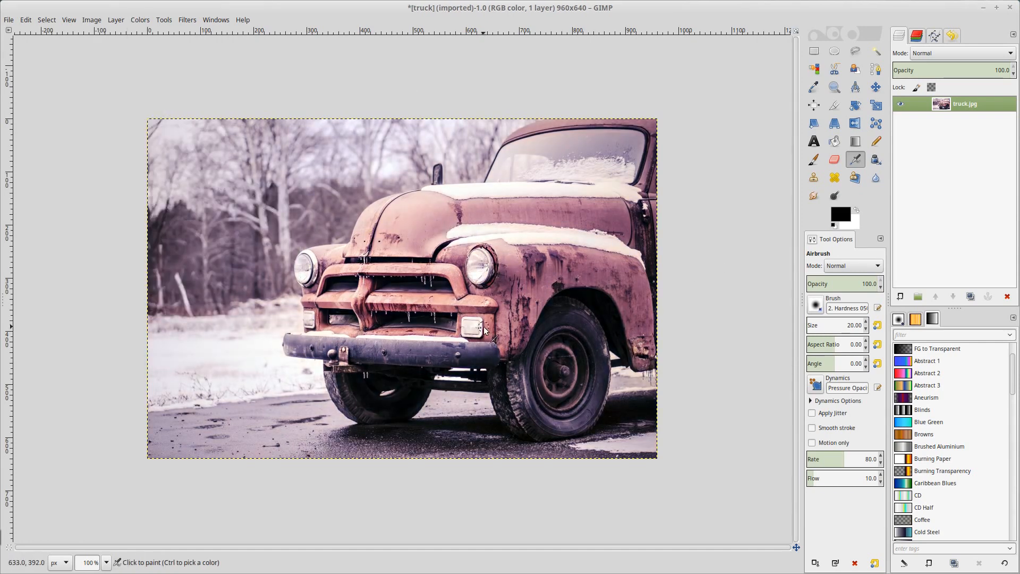
{"action": "mouse_move", "coordinate": [374, 124]}
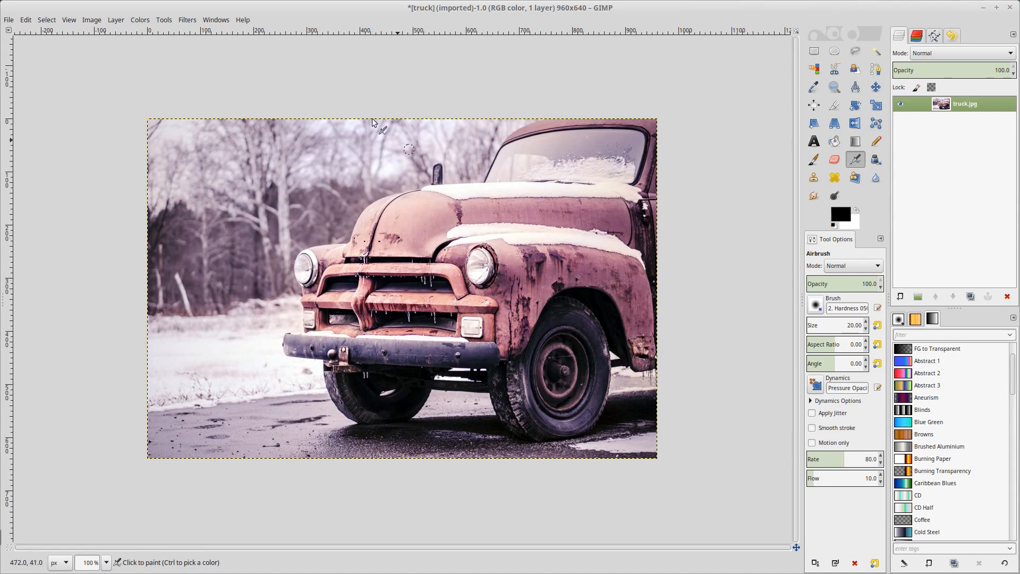
Run Color Balance on the midtones and accept it, leaving the colours unchanged.
{"action": "left_click", "coordinate": [140, 19]}
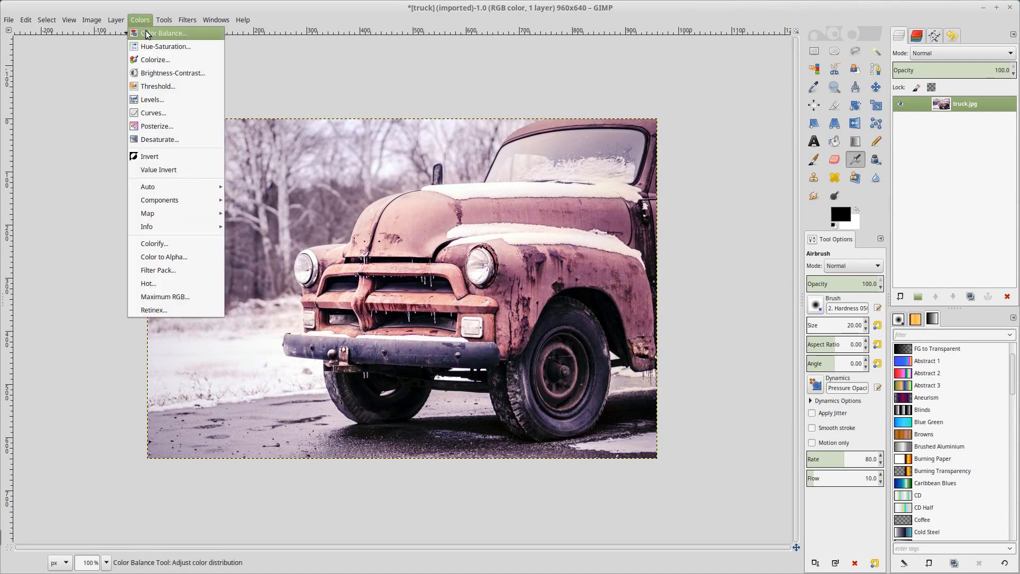
{"action": "left_click", "coordinate": [164, 33]}
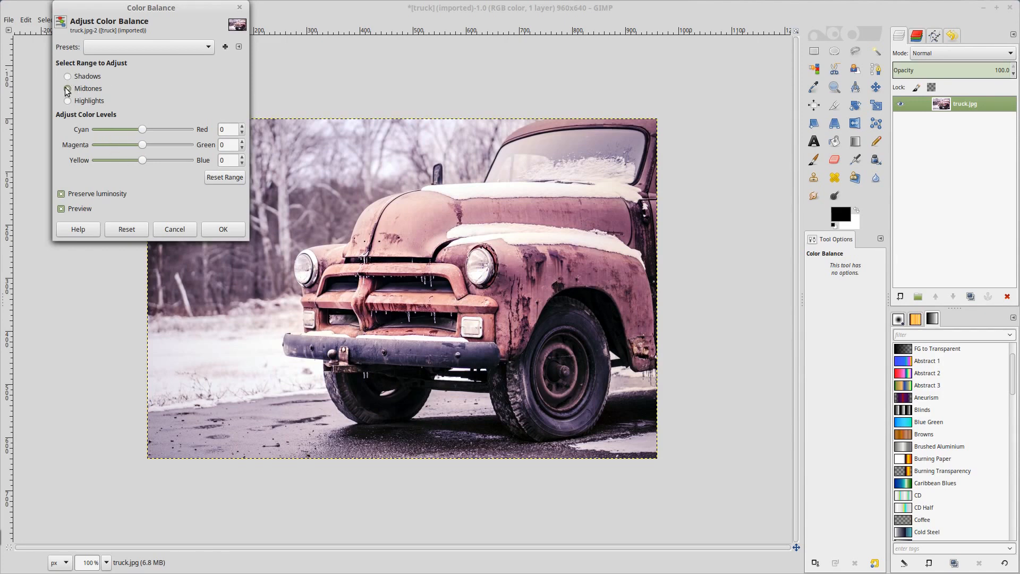
{"action": "left_click", "coordinate": [68, 88]}
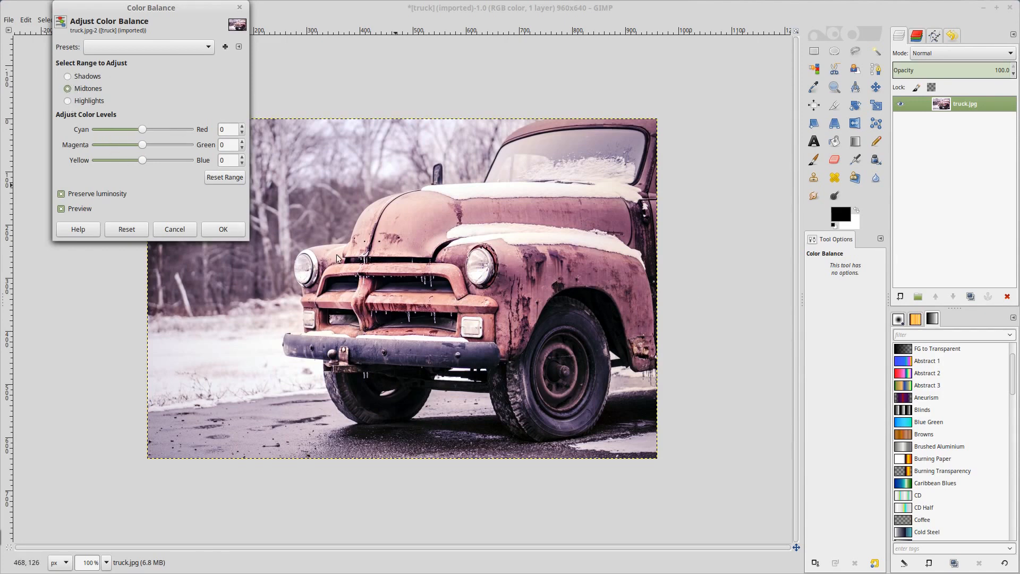
{"action": "left_click", "coordinate": [222, 228]}
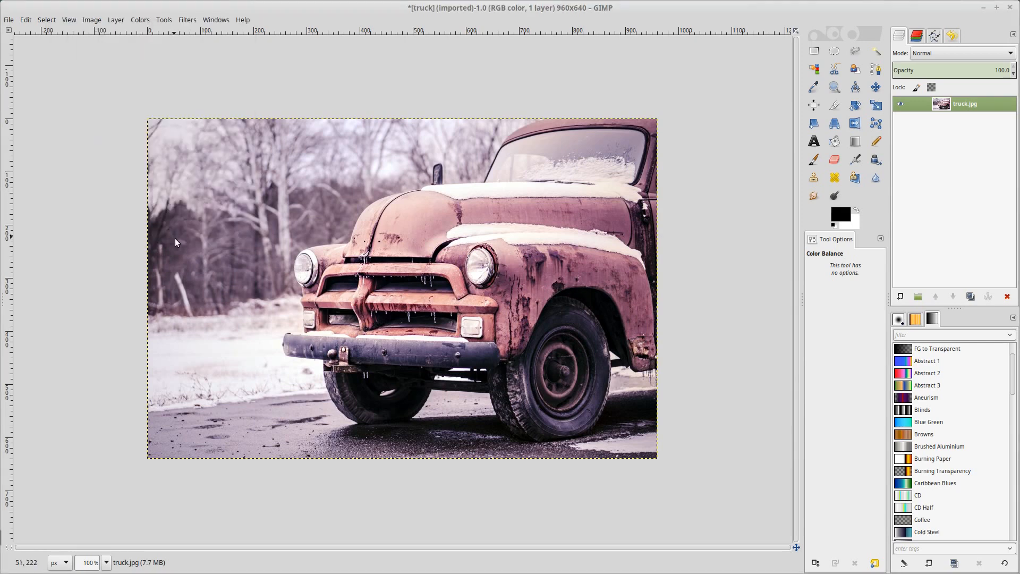
{"action": "mouse_move", "coordinate": [135, 16]}
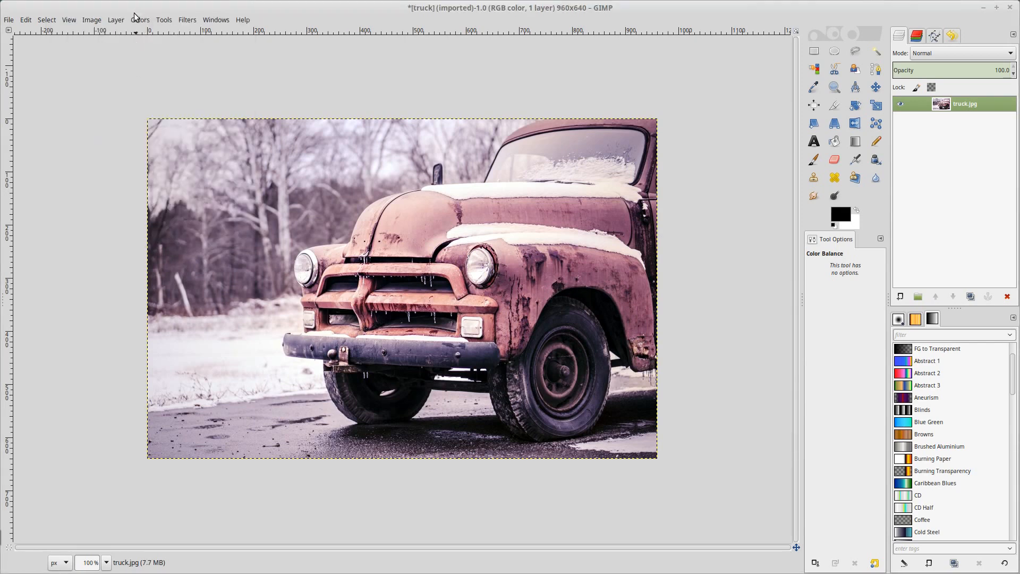
{"action": "mouse_move", "coordinate": [123, 24]}
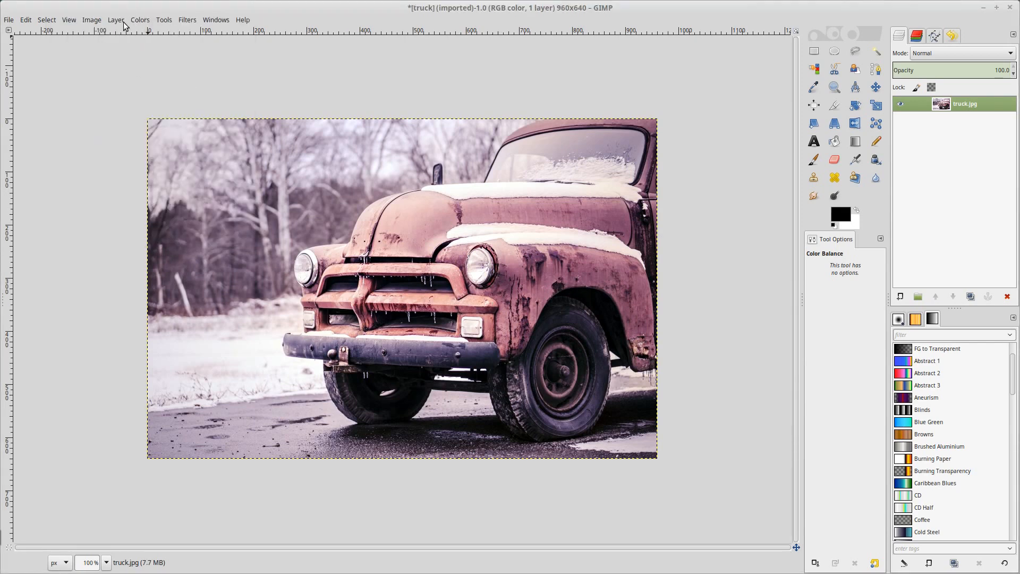
Apply Color Enhance so the truck turns vivid red with purple-tinted surroundings.
{"action": "left_click", "coordinate": [140, 20]}
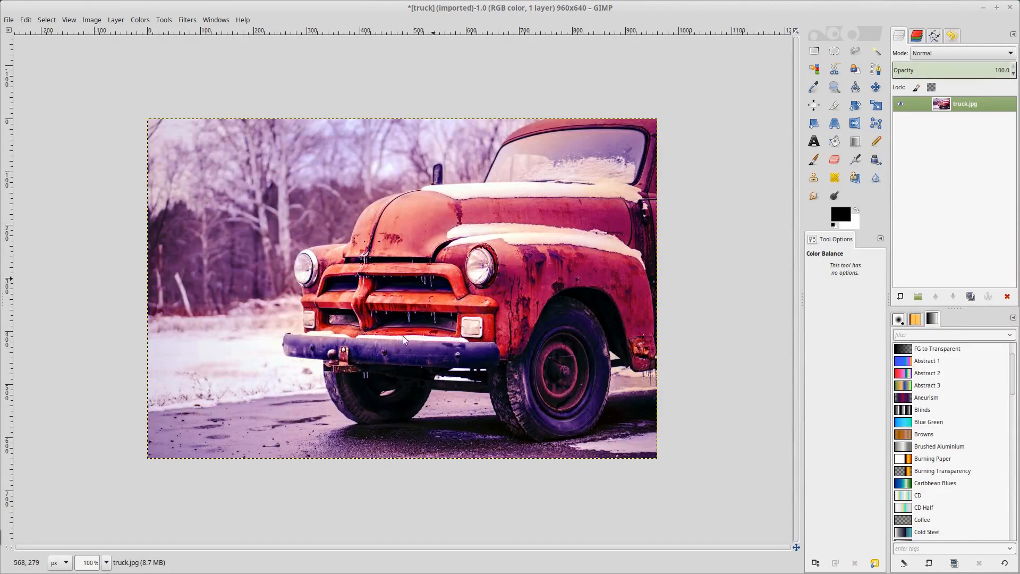
{"action": "mouse_move", "coordinate": [234, 364]}
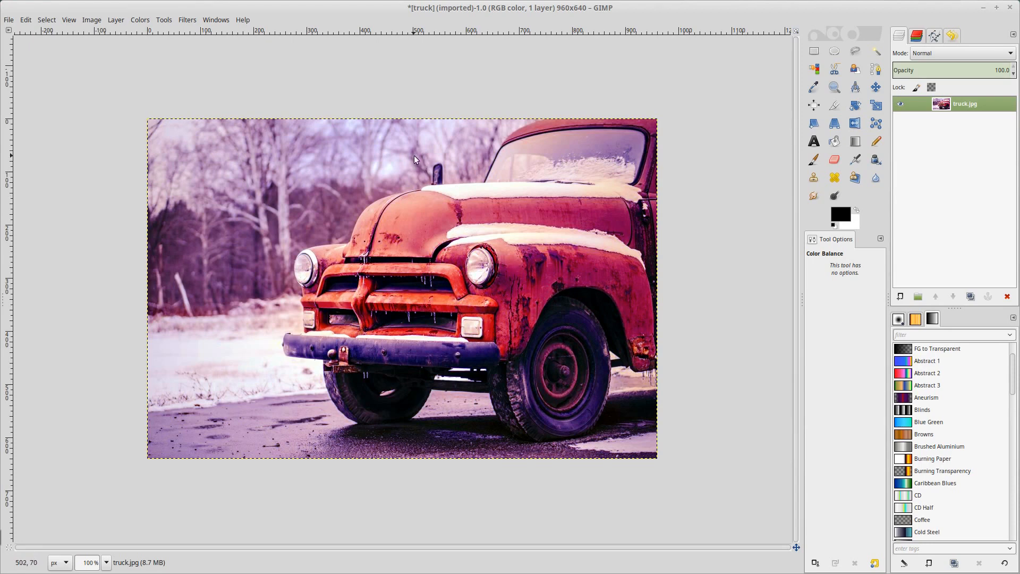
{"action": "mouse_move", "coordinate": [561, 370]}
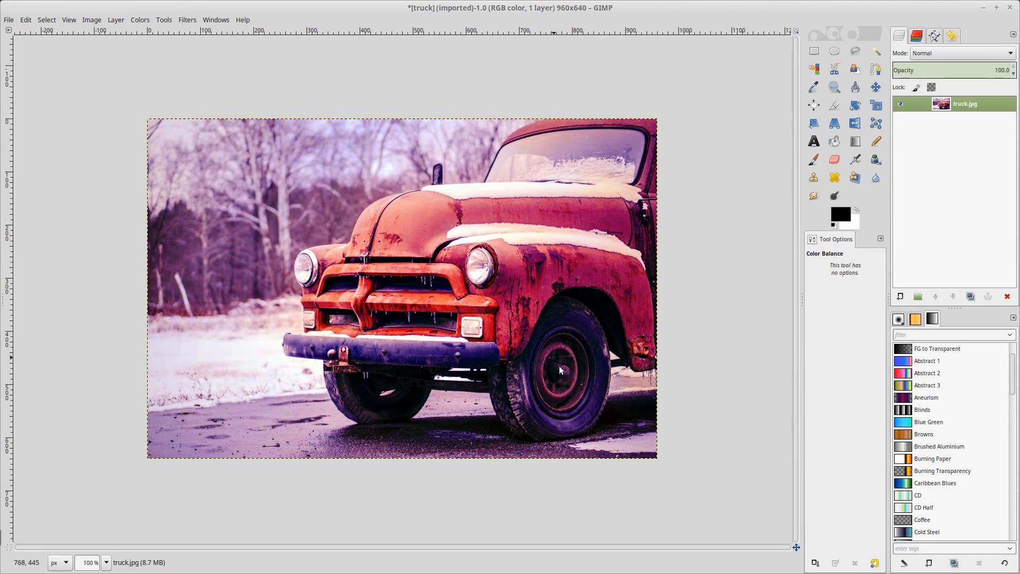
{"action": "mouse_move", "coordinate": [230, 117]}
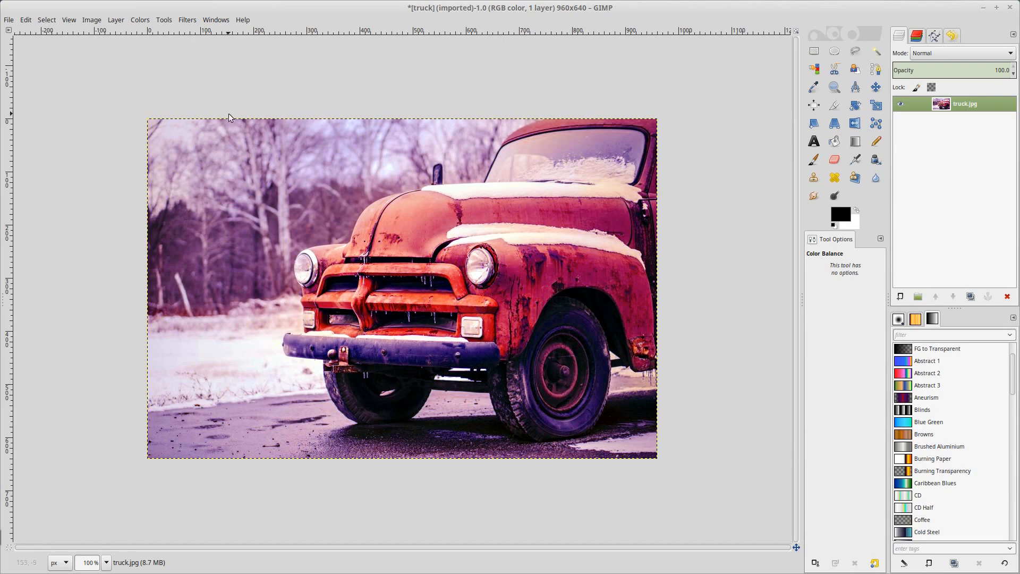
{"action": "mouse_move", "coordinate": [142, 25]}
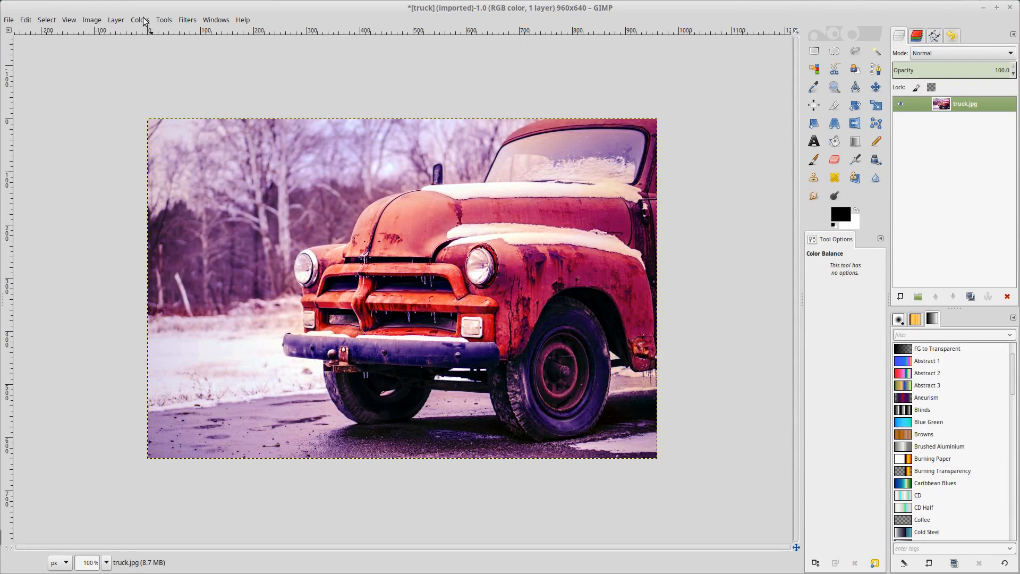
Apply Brightness-Contrast with brightness -55 and contrast 8 for a darker, moodier look.
{"action": "left_click", "coordinate": [140, 19]}
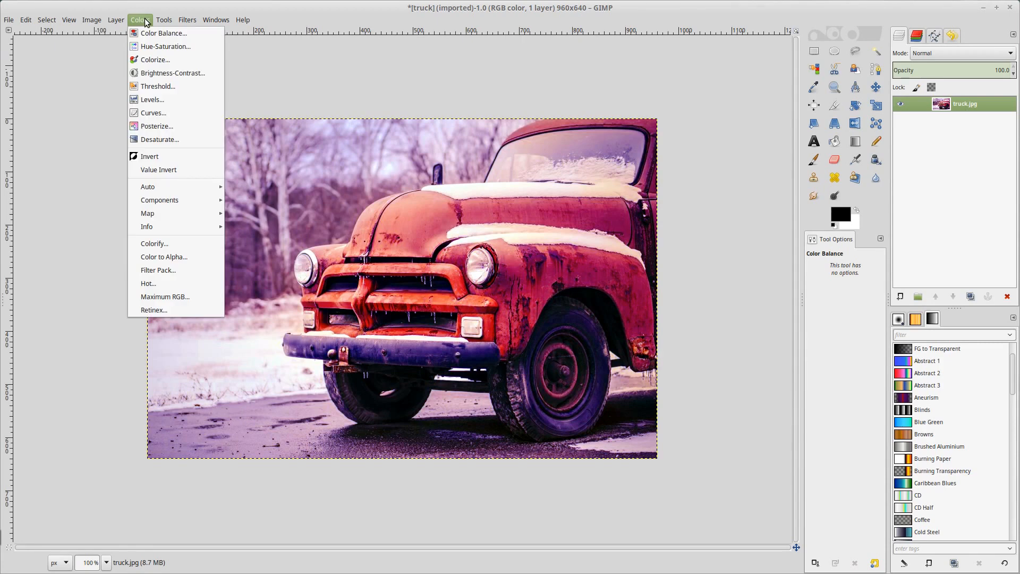
{"action": "left_click", "coordinate": [172, 74]}
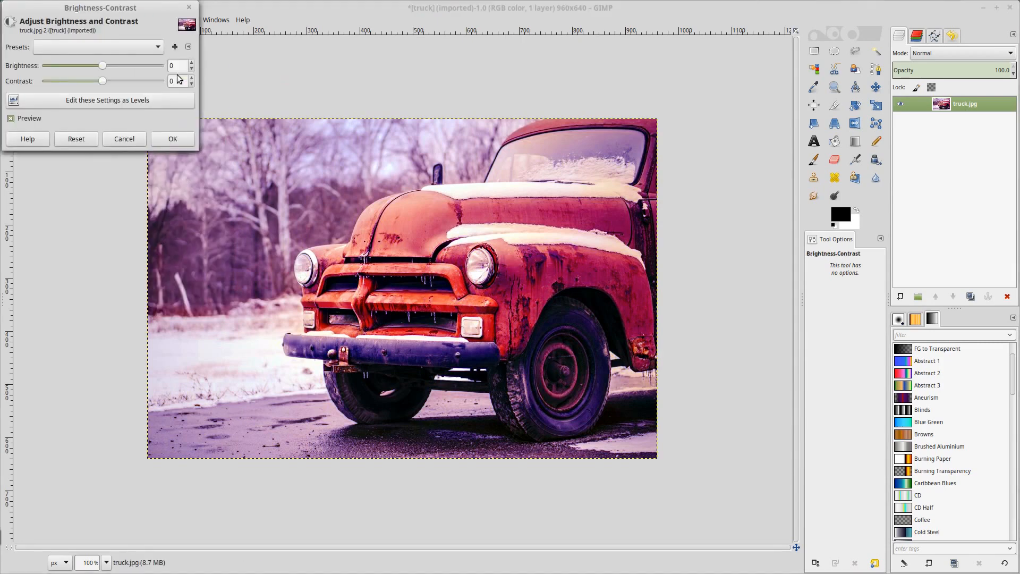
{"action": "mouse_move", "coordinate": [542, 382]}
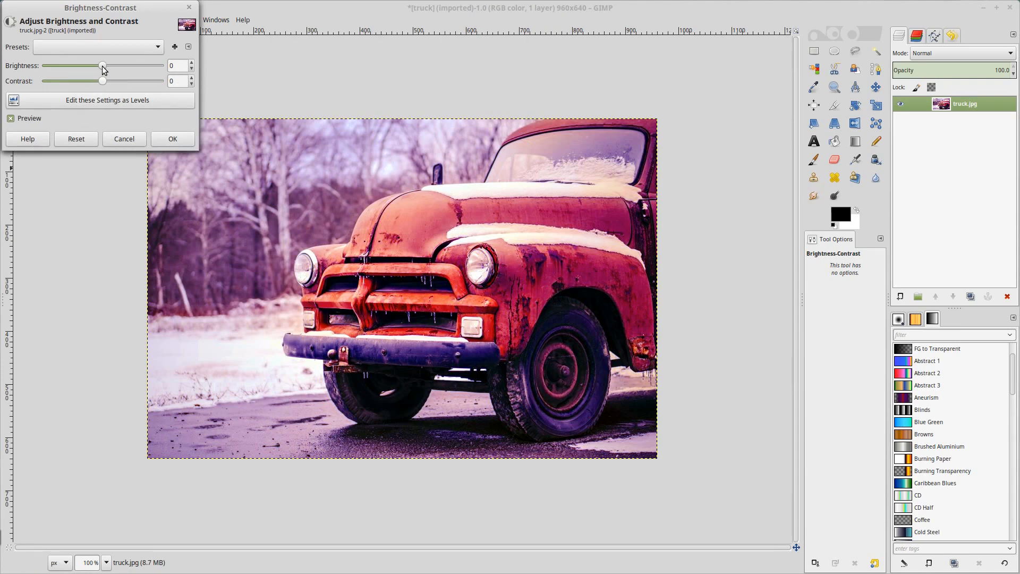
{"action": "left_click_drag", "start_coordinate": [102, 65], "coordinate": [78, 65]}
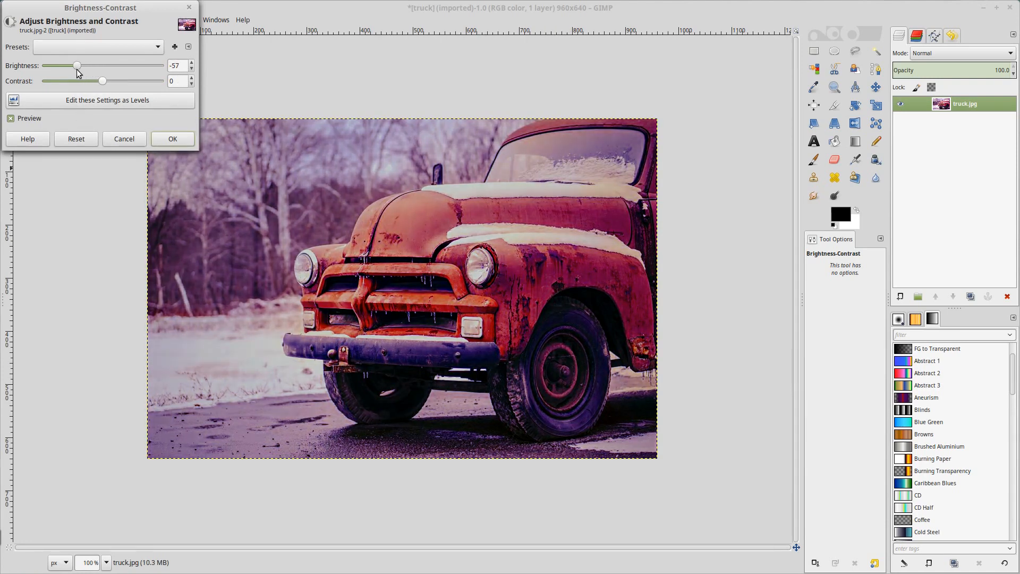
{"action": "left_click_drag", "start_coordinate": [77, 65], "coordinate": [75, 64]}
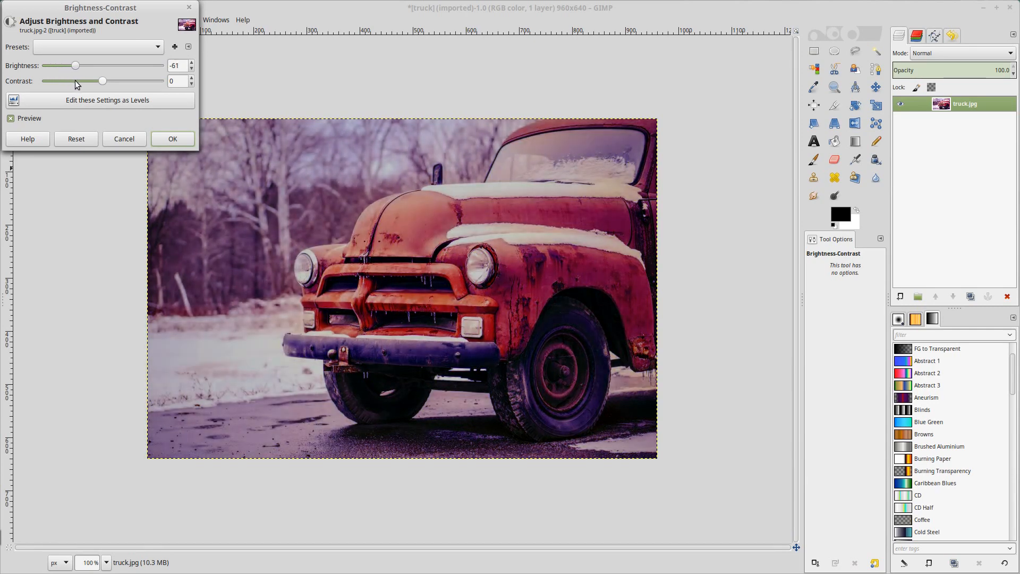
{"action": "left_click_drag", "start_coordinate": [101, 81], "coordinate": [106, 81]}
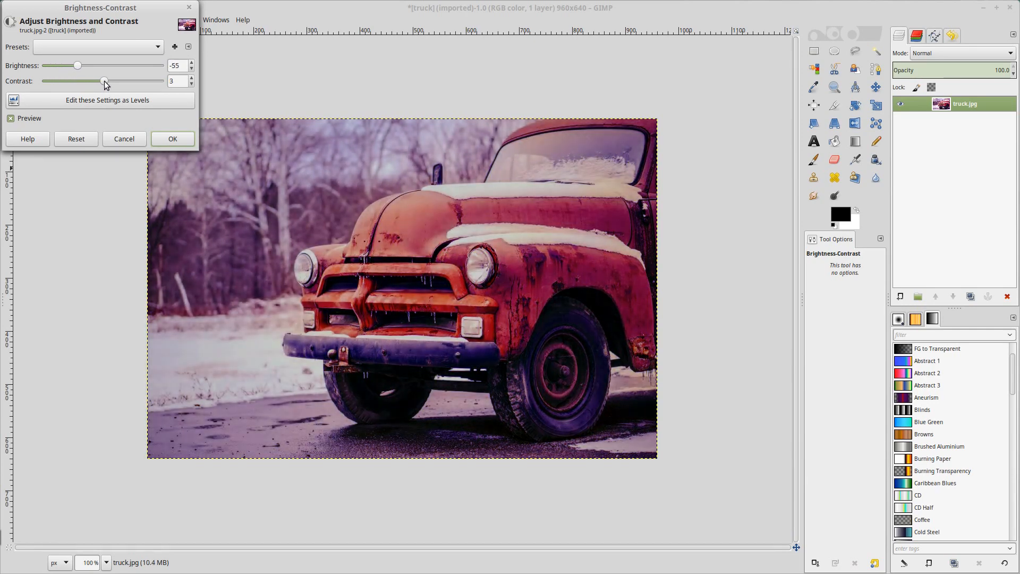
{"action": "left_click_drag", "start_coordinate": [104, 80], "coordinate": [111, 81]}
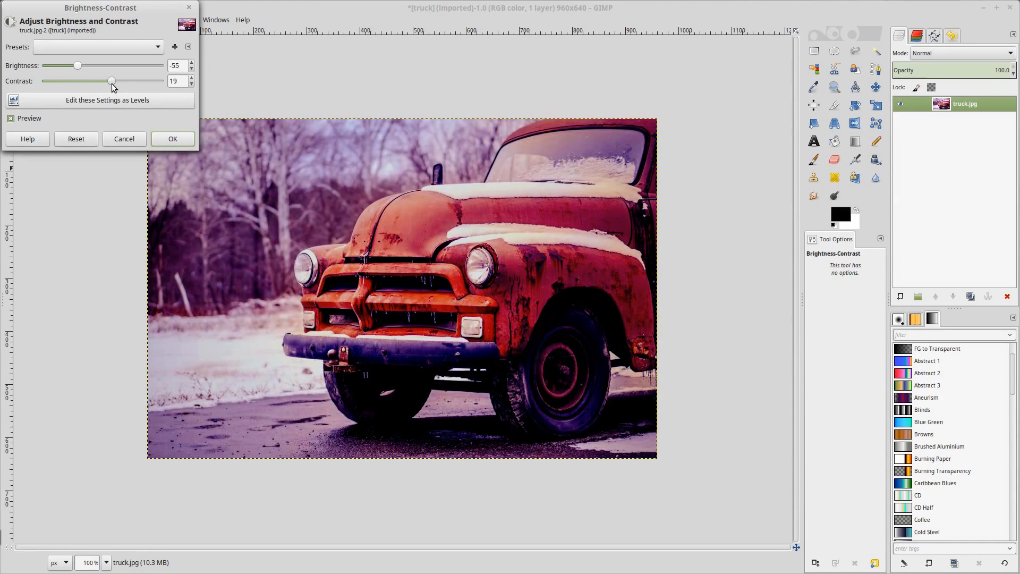
{"action": "left_click_drag", "start_coordinate": [109, 81], "coordinate": [106, 81]}
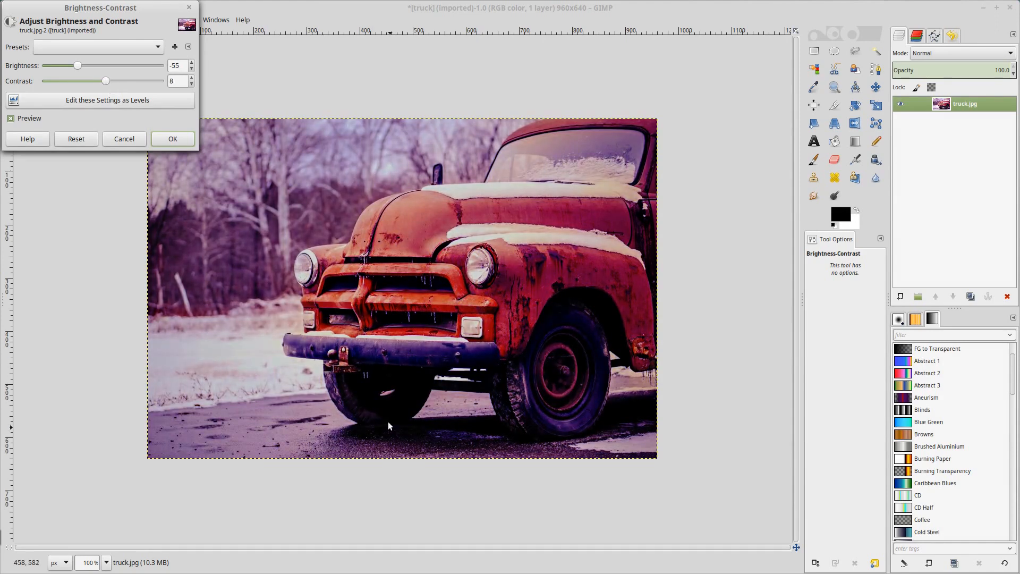
{"action": "mouse_move", "coordinate": [412, 375]}
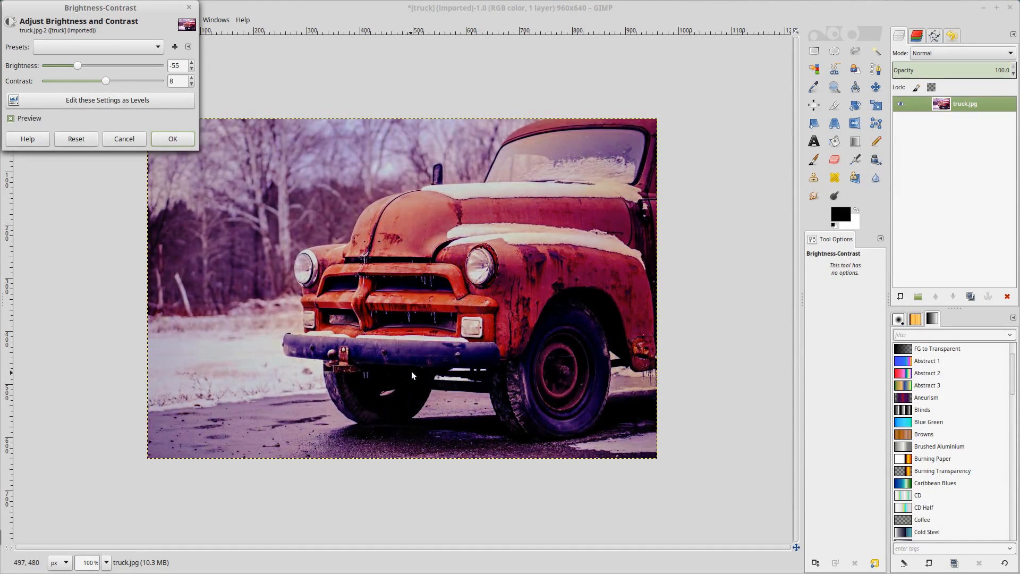
{"action": "mouse_move", "coordinate": [514, 446]}
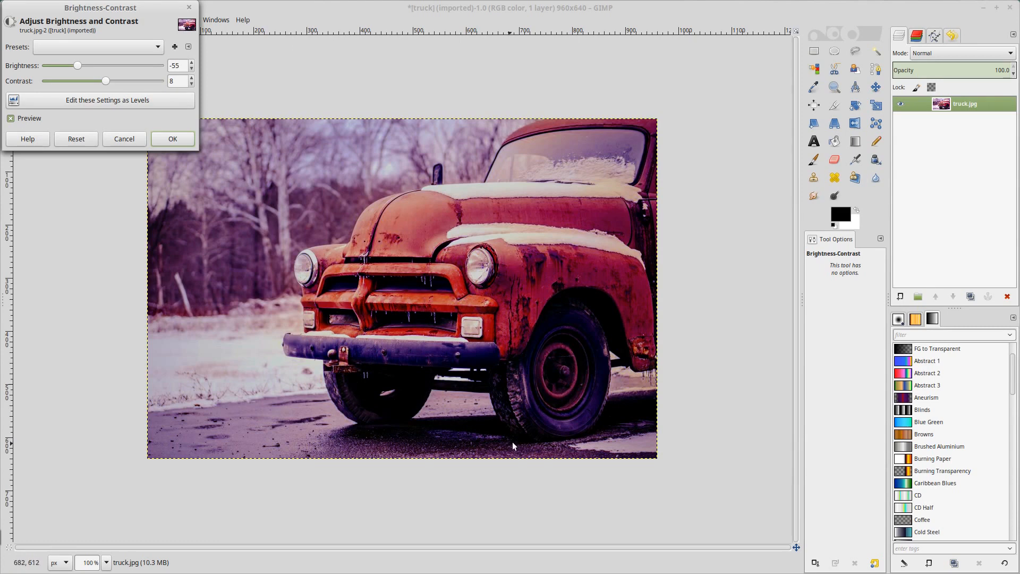
{"action": "mouse_move", "coordinate": [561, 372]}
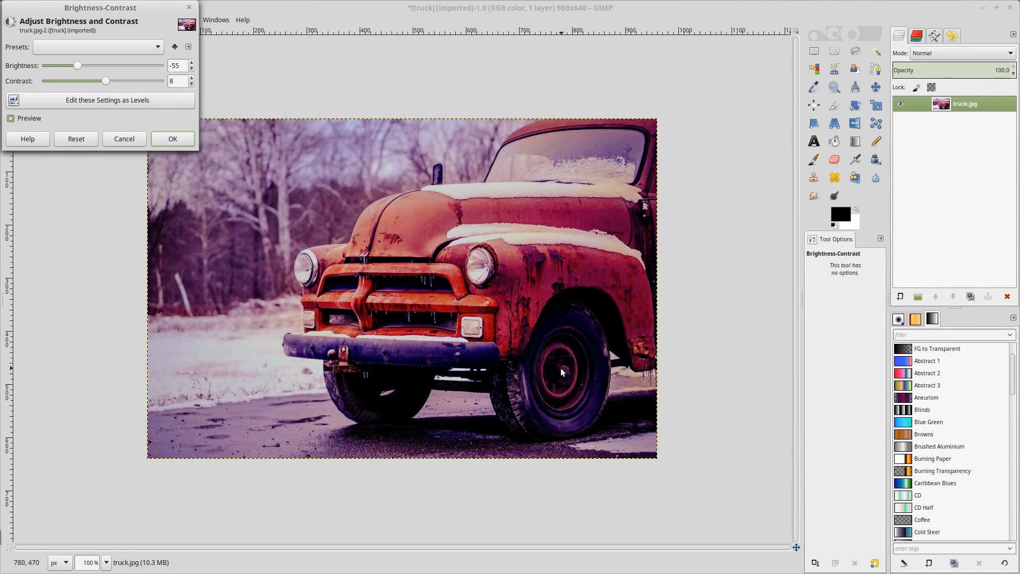
{"action": "mouse_move", "coordinate": [553, 363]}
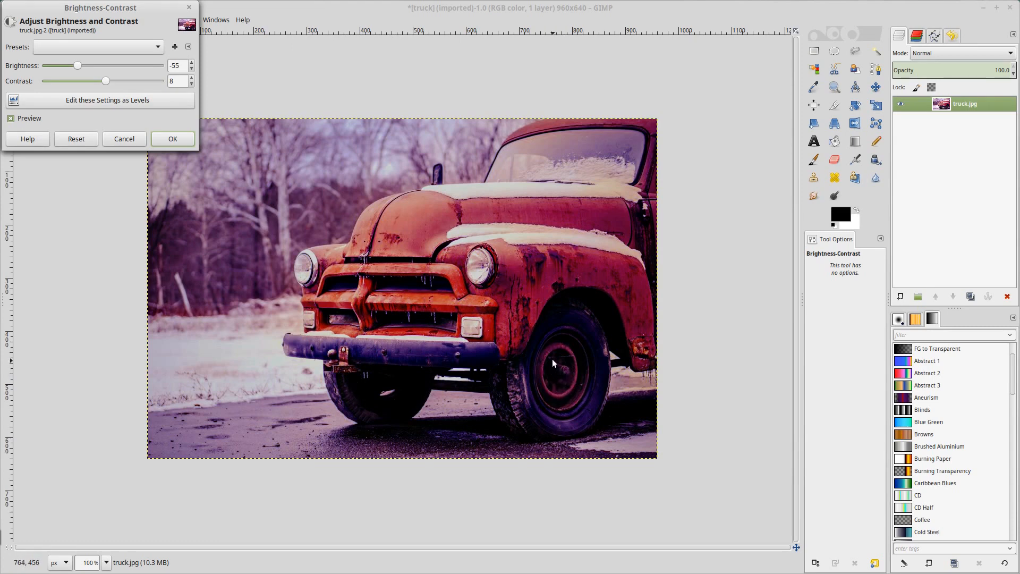
{"action": "mouse_move", "coordinate": [555, 389]}
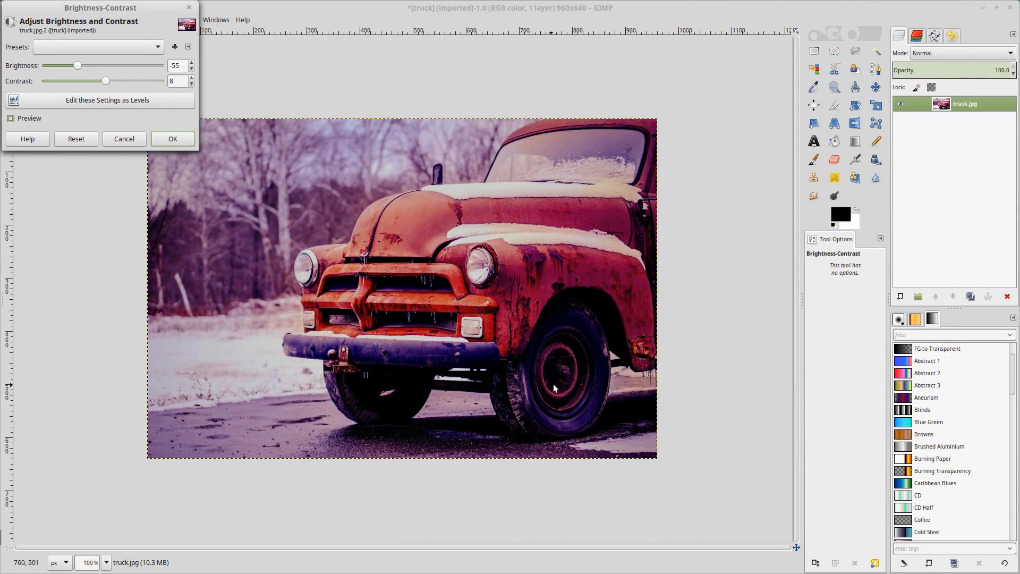
{"action": "mouse_move", "coordinate": [486, 281]}
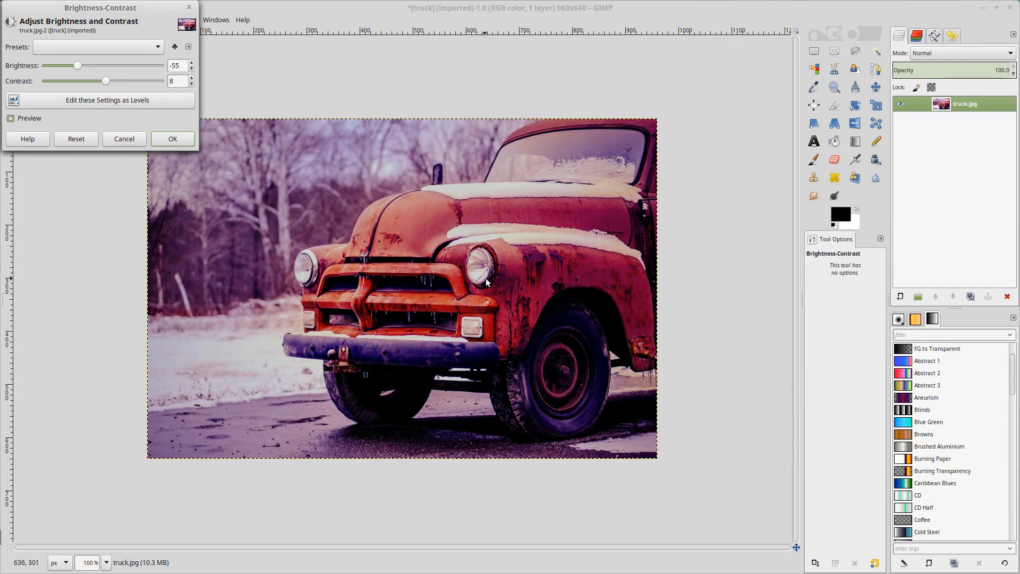
{"action": "left_click", "coordinate": [172, 138]}
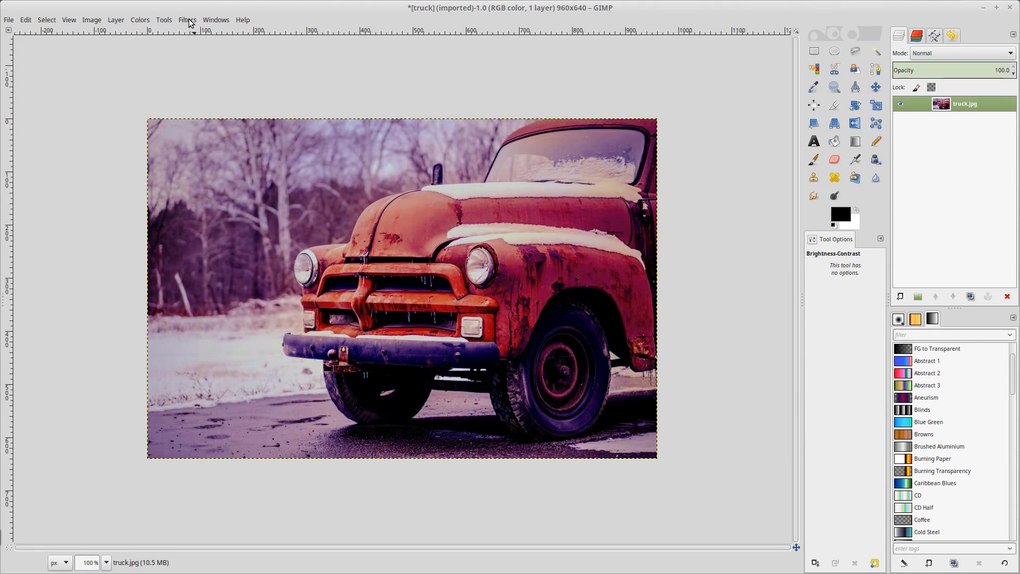
Launch the G'MIC filter window and expand its Artistic category.
{"action": "left_click", "coordinate": [187, 19]}
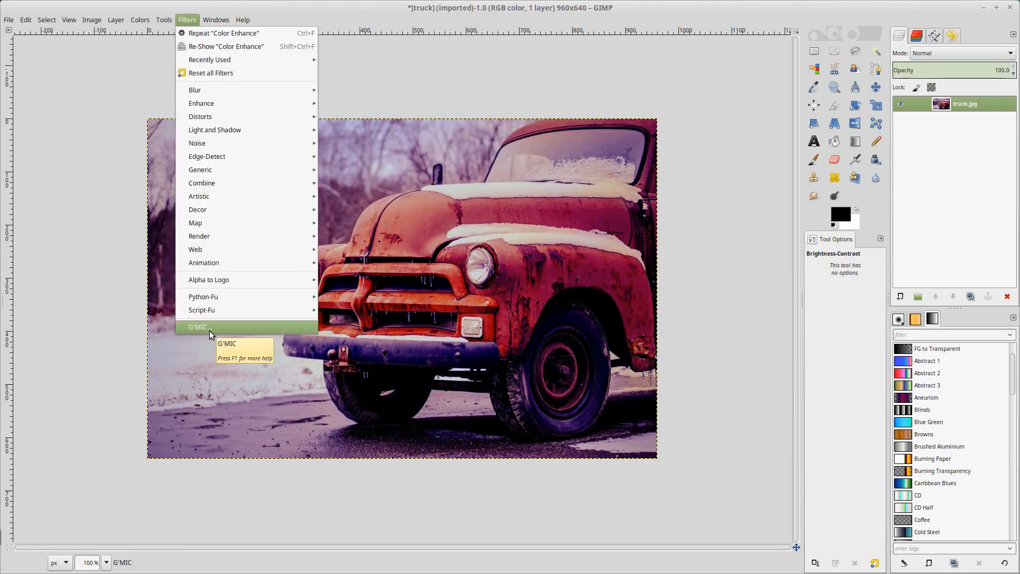
{"action": "left_click", "coordinate": [198, 326]}
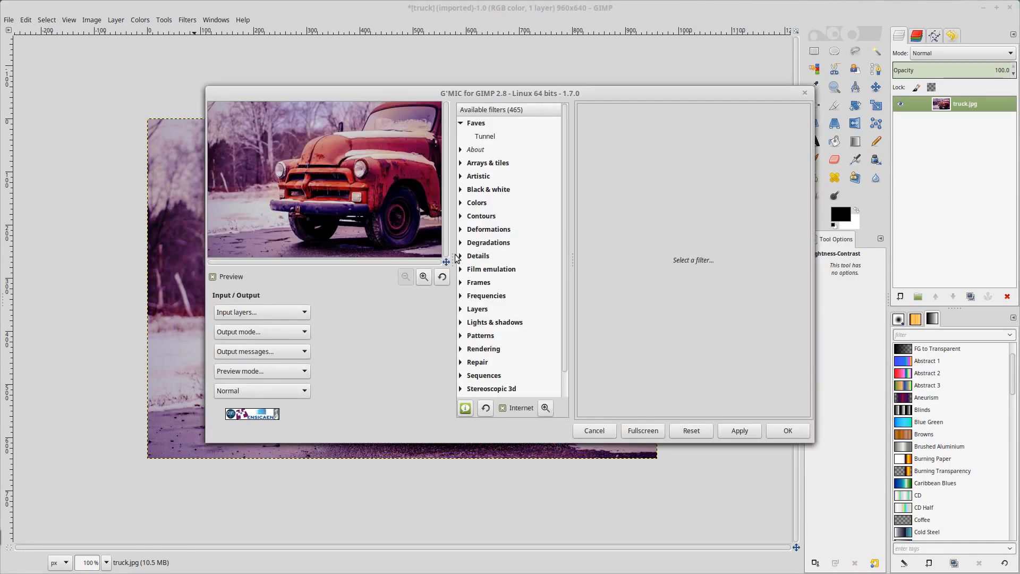
{"action": "mouse_move", "coordinate": [462, 182]}
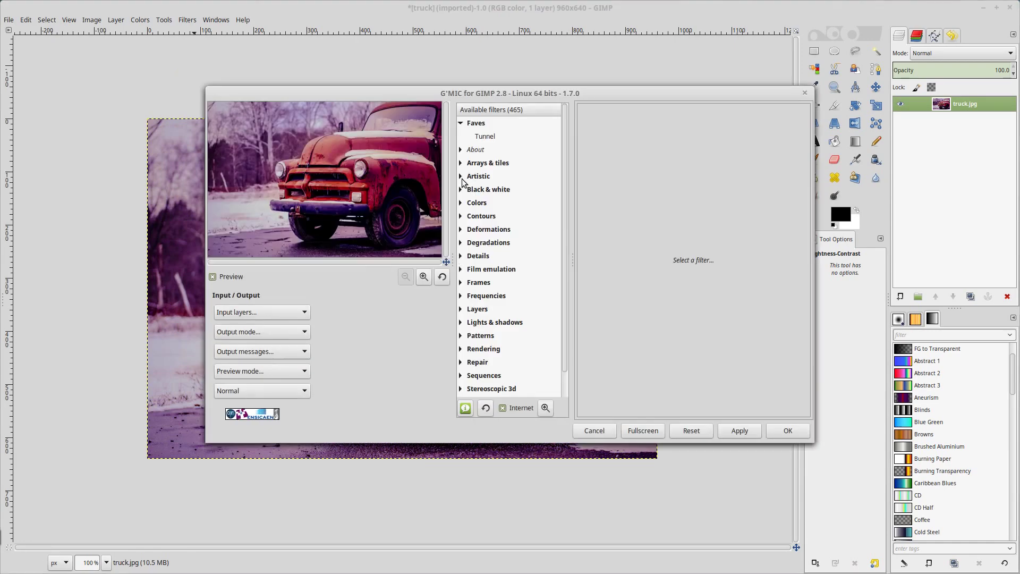
{"action": "left_click", "coordinate": [479, 176]}
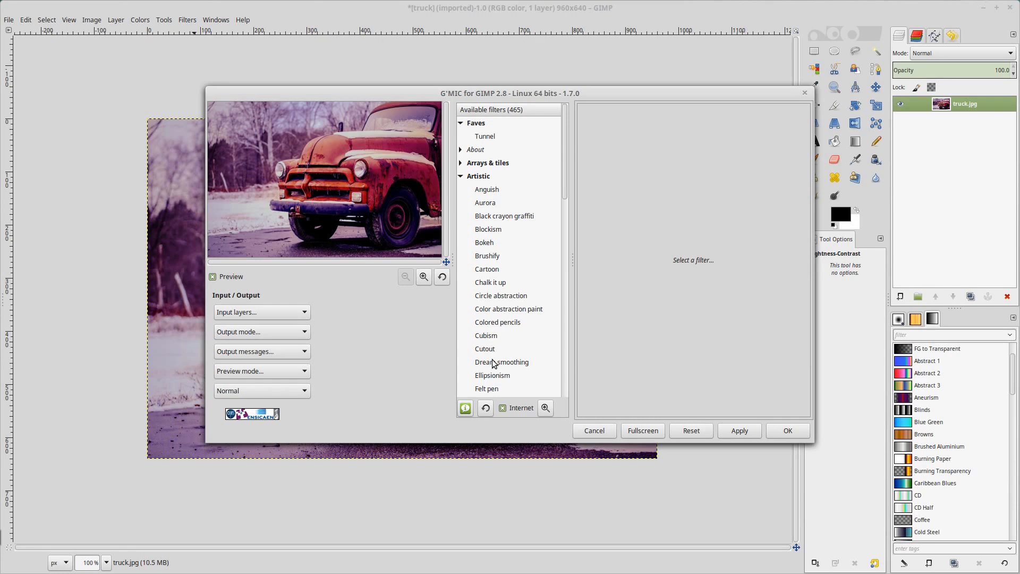
Select Dream smoothing and preview it with 'Equalize at each step' turned off.
{"action": "left_click", "coordinate": [500, 361]}
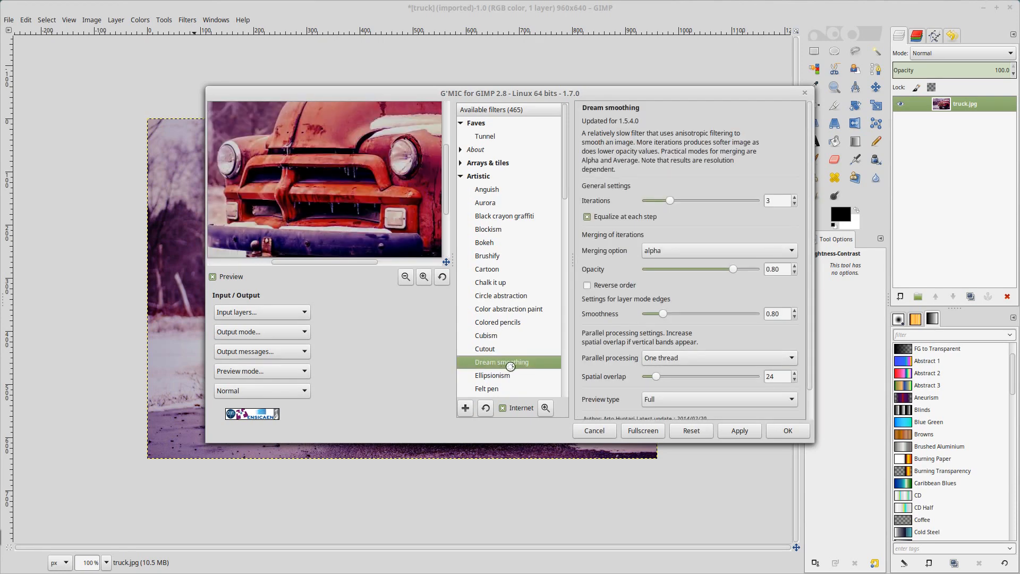
{"action": "left_click", "coordinate": [501, 361]}
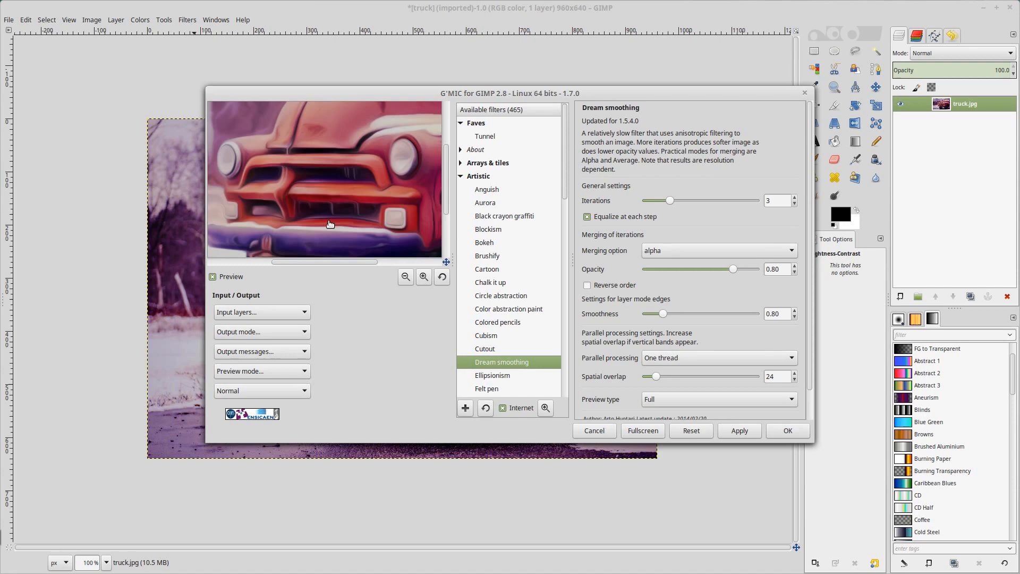
{"action": "mouse_move", "coordinate": [289, 146]}
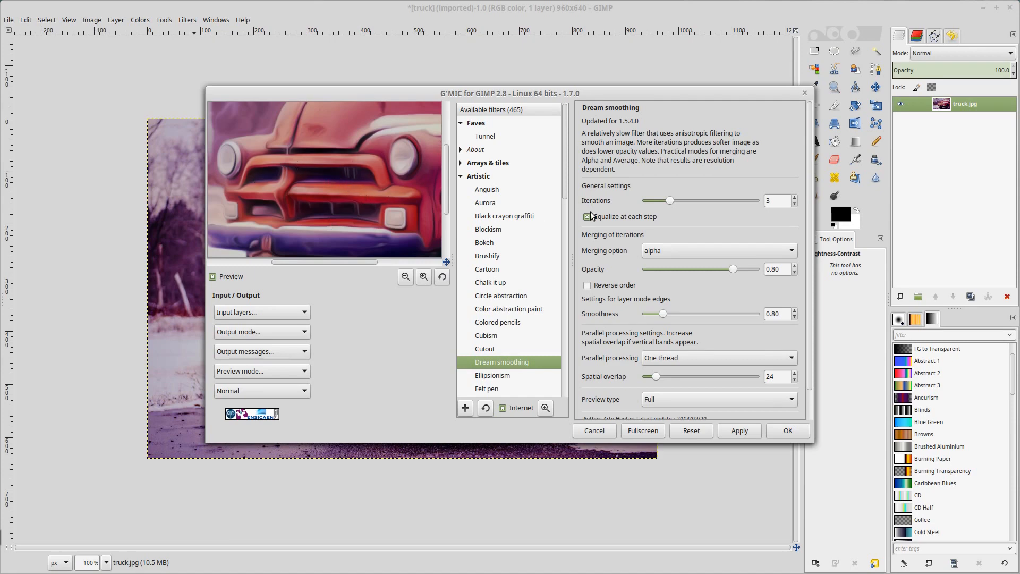
{"action": "left_click", "coordinate": [587, 216]}
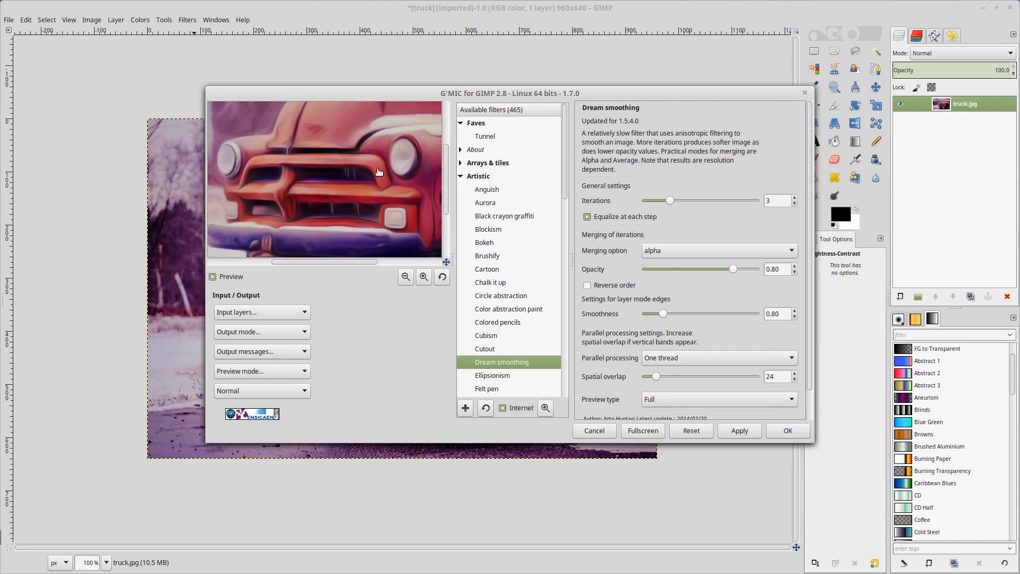
{"action": "mouse_move", "coordinate": [329, 169]}
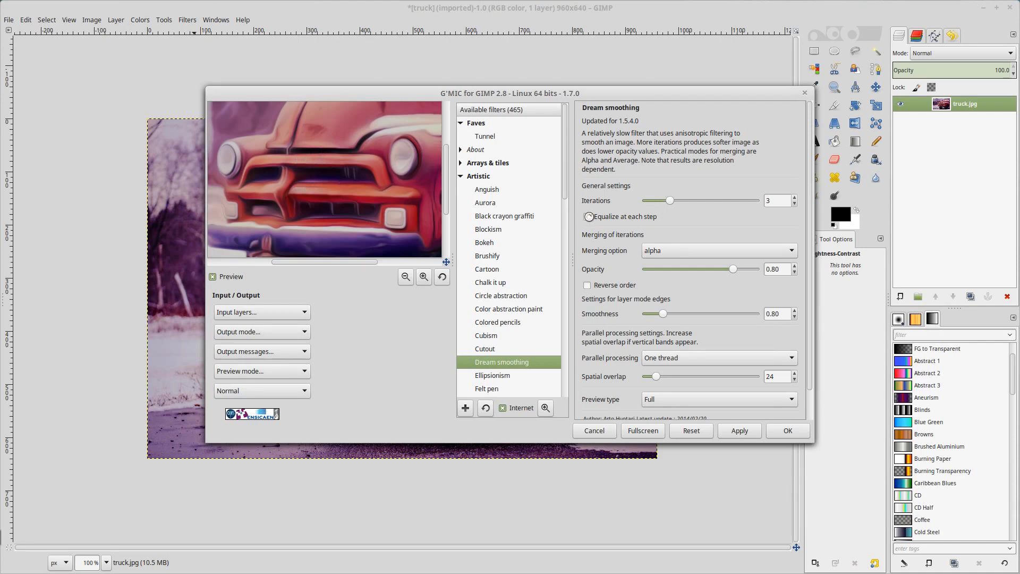
{"action": "left_click", "coordinate": [587, 215]}
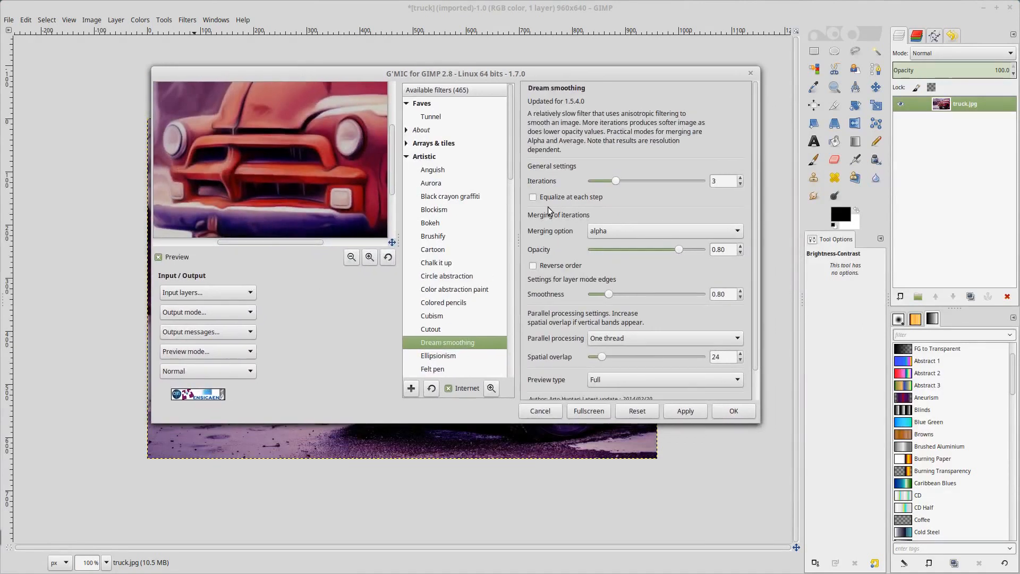
Re-enable equalizing at each step and apply Dream smoothing to the photo.
{"action": "left_click", "coordinate": [532, 197]}
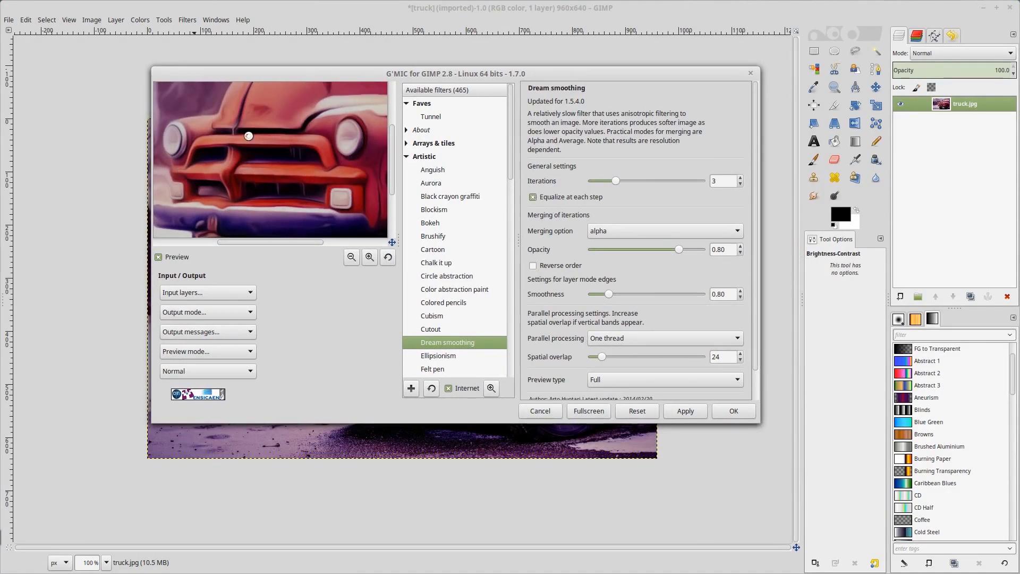
{"action": "left_click", "coordinate": [532, 197]}
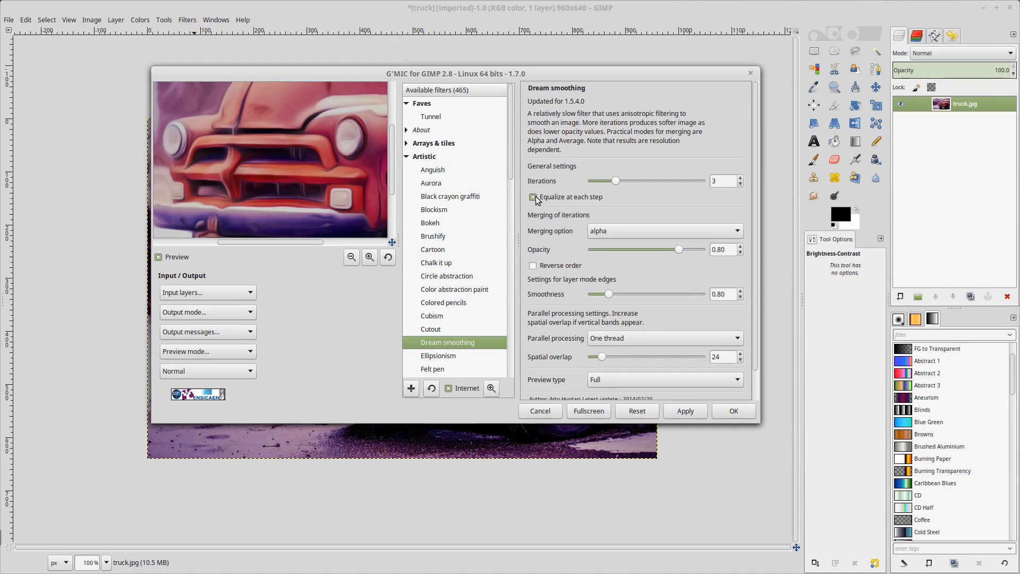
{"action": "mouse_move", "coordinate": [536, 202]}
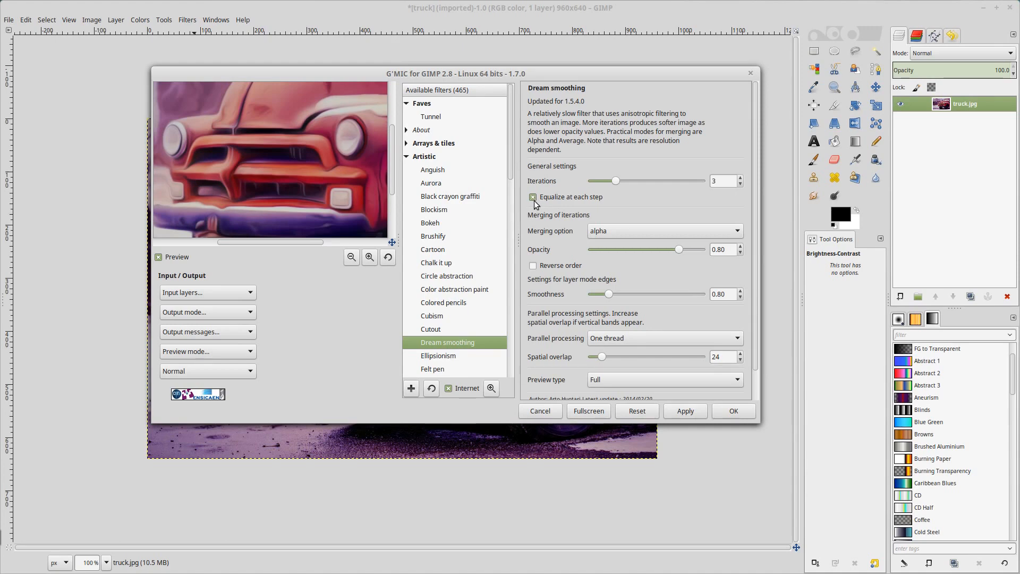
{"action": "left_click", "coordinate": [533, 198]}
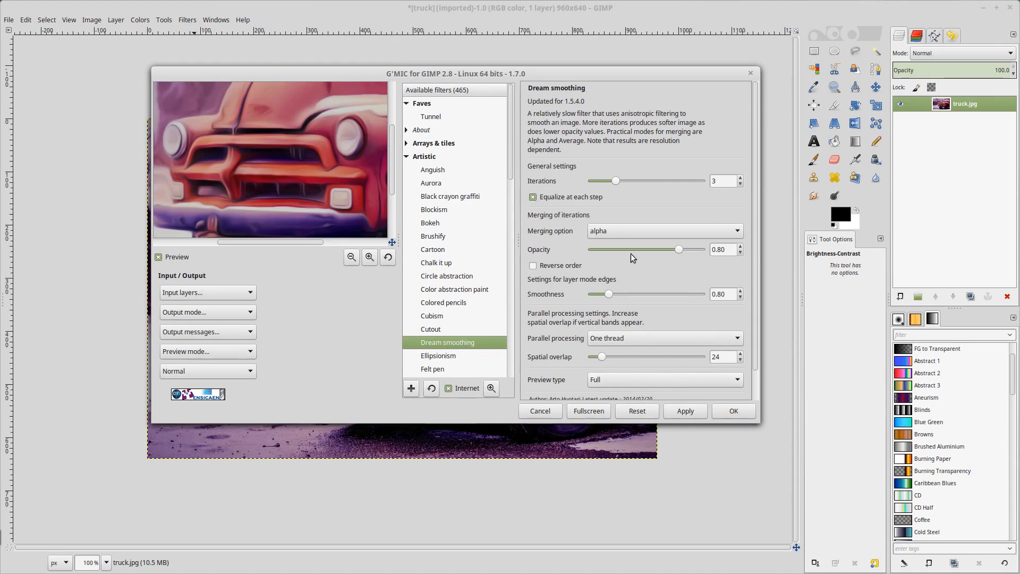
{"action": "mouse_move", "coordinate": [576, 190]}
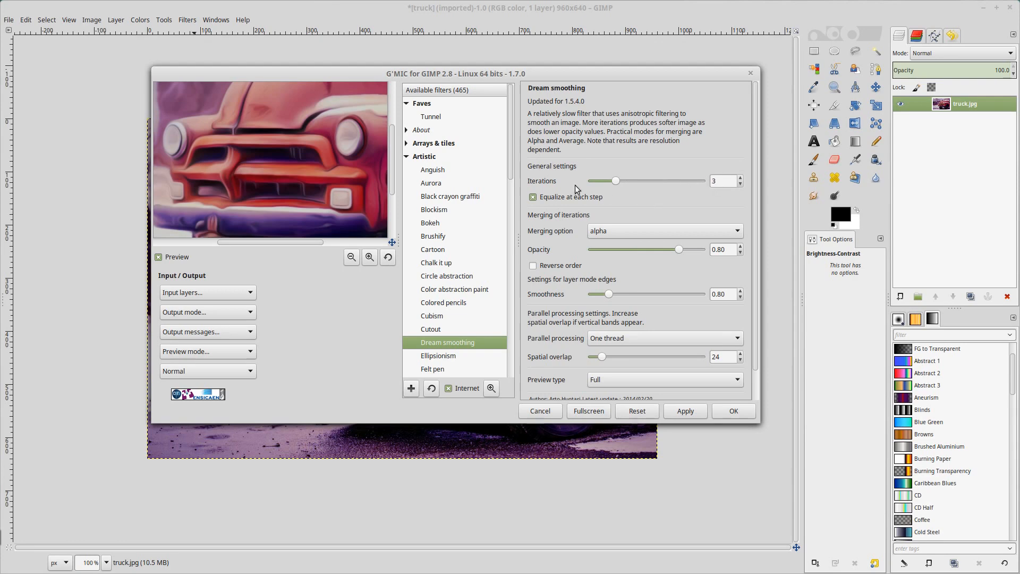
{"action": "mouse_move", "coordinate": [672, 418]}
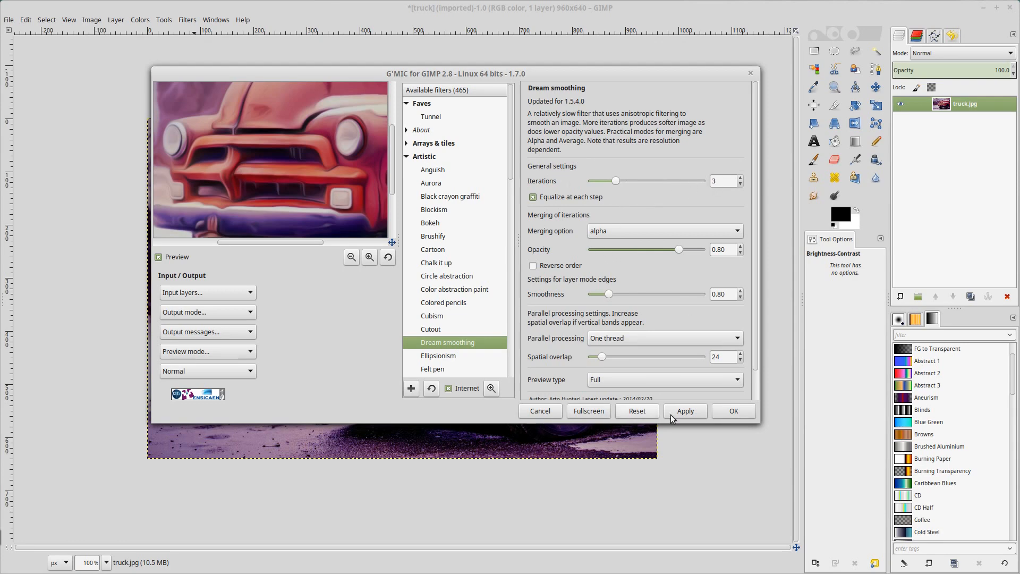
{"action": "left_click", "coordinate": [734, 410]}
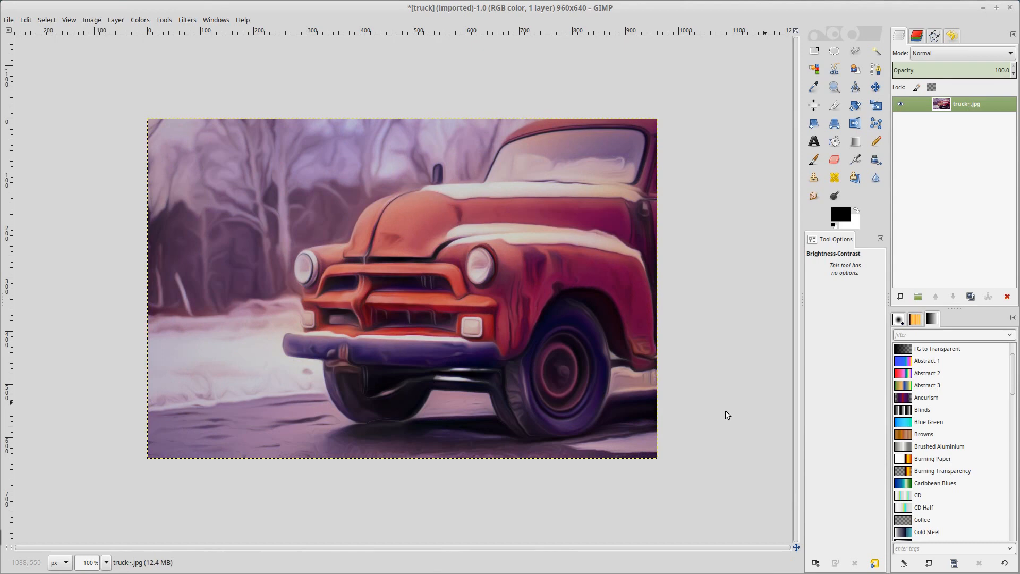
{"action": "mouse_move", "coordinate": [725, 402]}
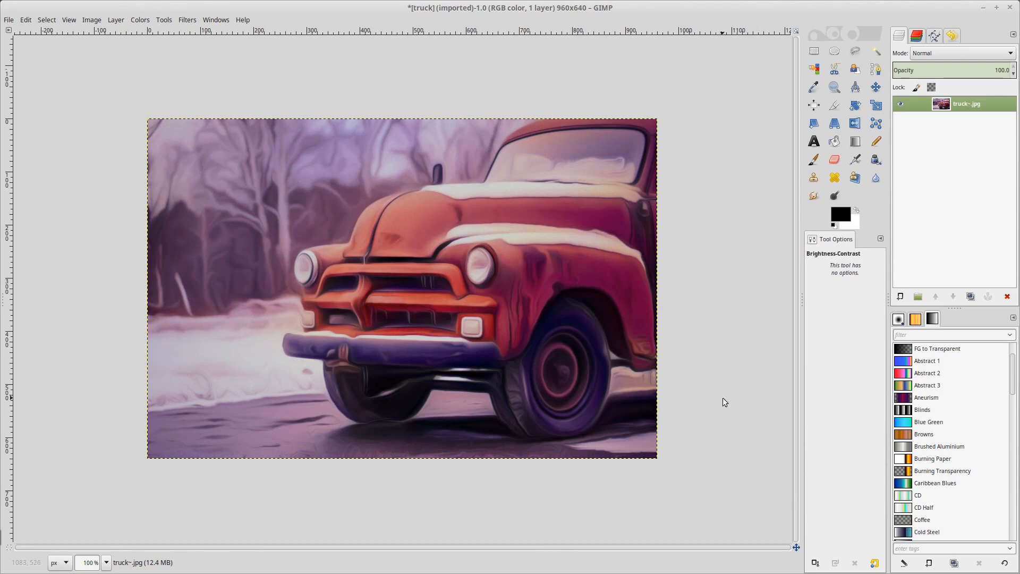
{"action": "mouse_move", "coordinate": [659, 349]}
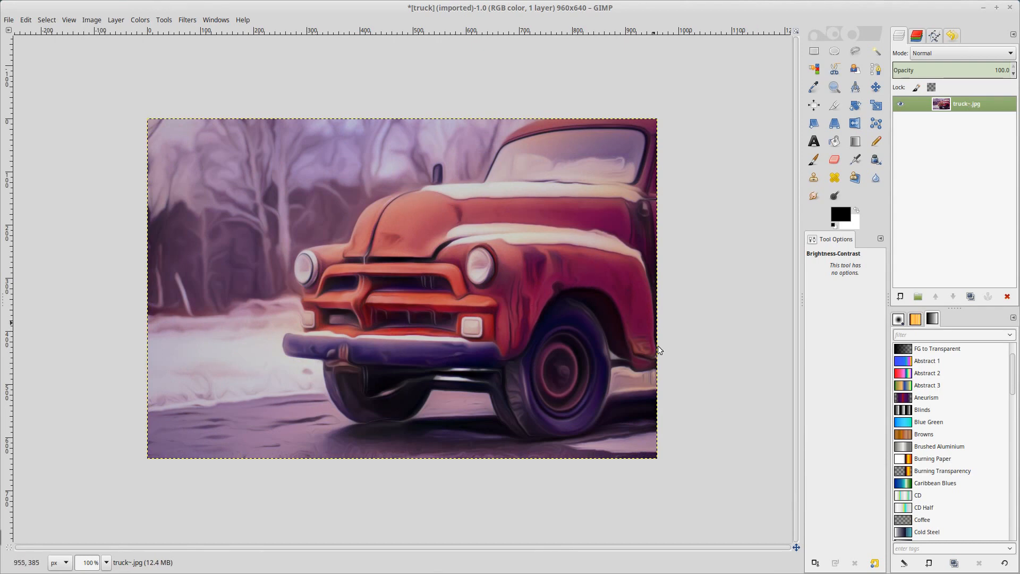
{"action": "mouse_move", "coordinate": [344, 419]}
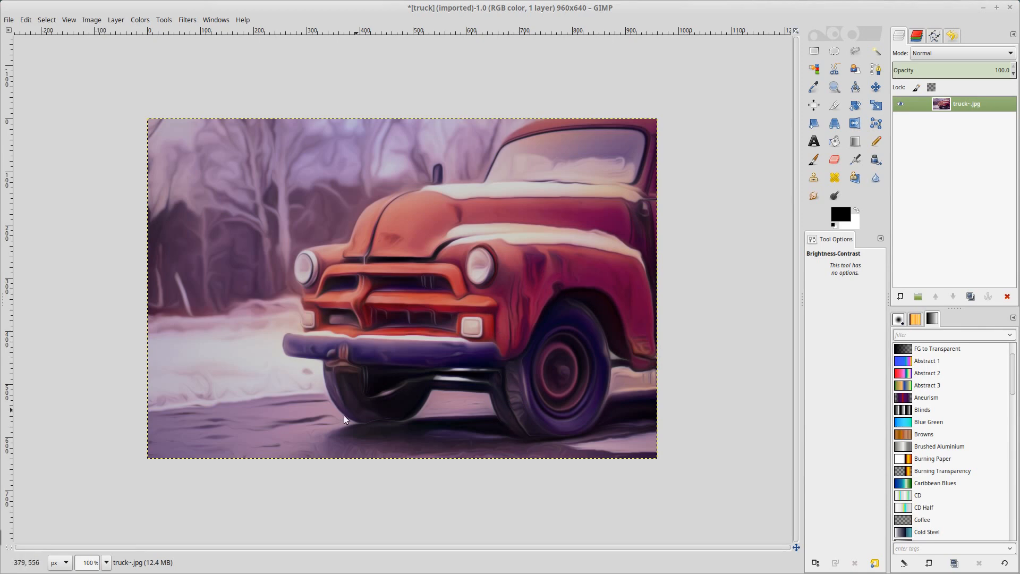
{"action": "mouse_move", "coordinate": [212, 117]}
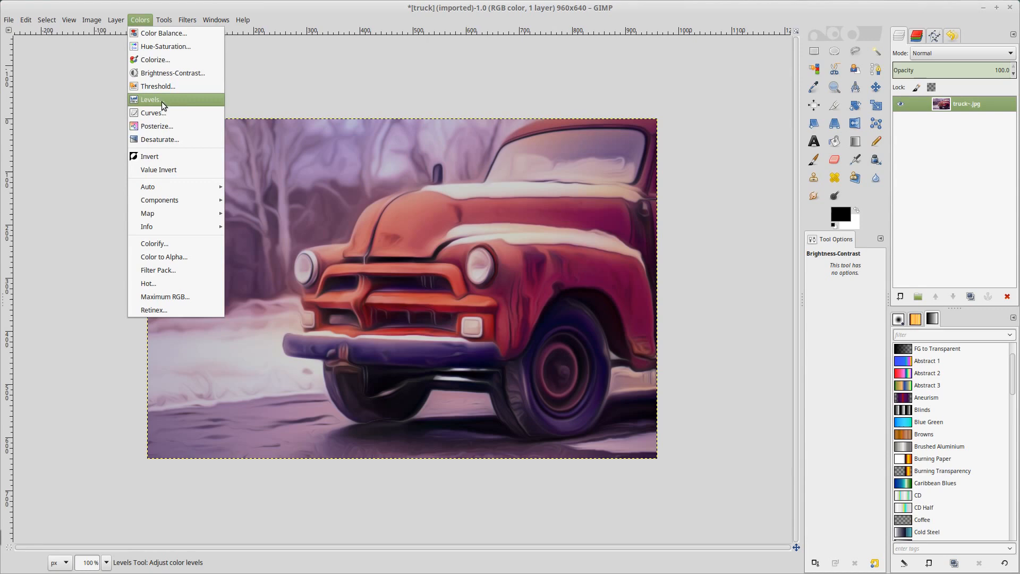
{"action": "mouse_move", "coordinate": [172, 73]}
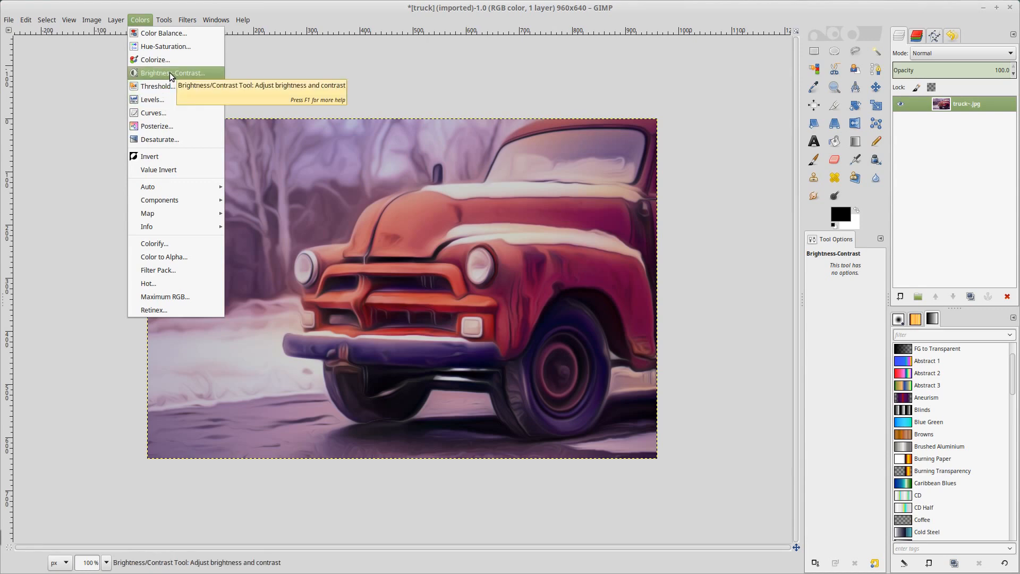
Apply Brightness-Contrast with brightness -15 and contrast 2 to the smoothed image.
{"action": "left_click", "coordinate": [172, 73]}
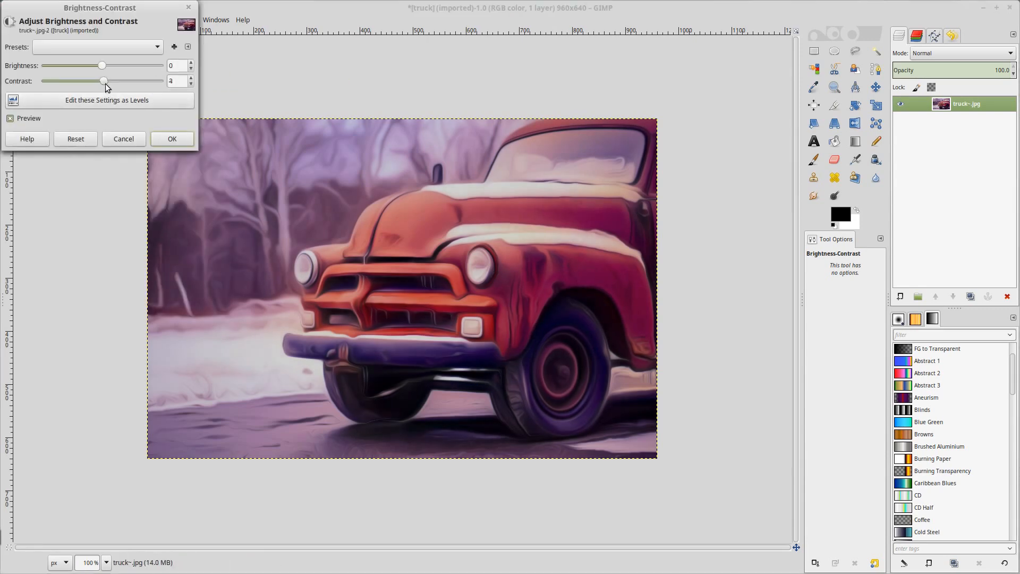
{"action": "left_click", "coordinate": [190, 83]}
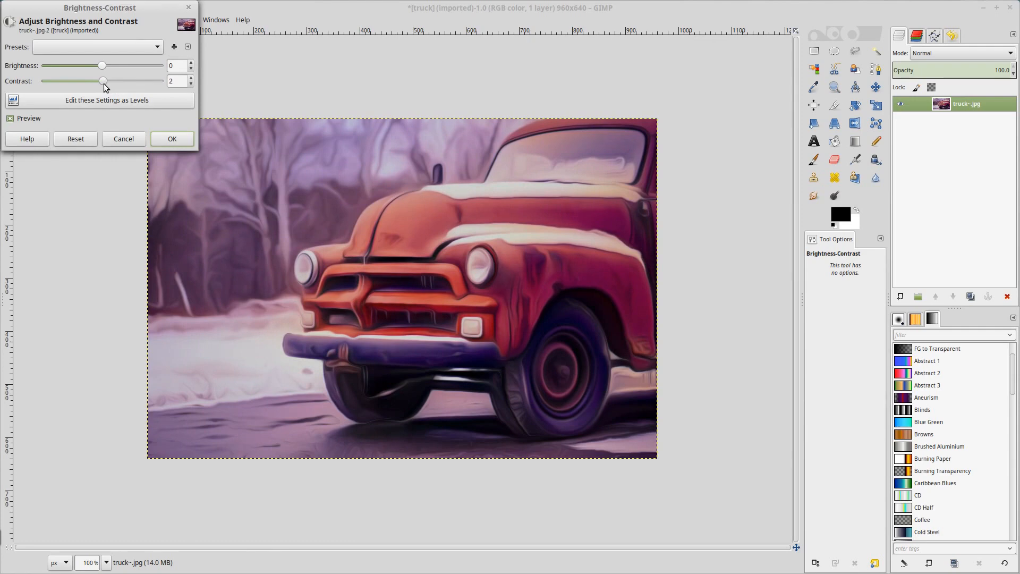
{"action": "left_click_drag", "start_coordinate": [101, 65], "coordinate": [90, 64]}
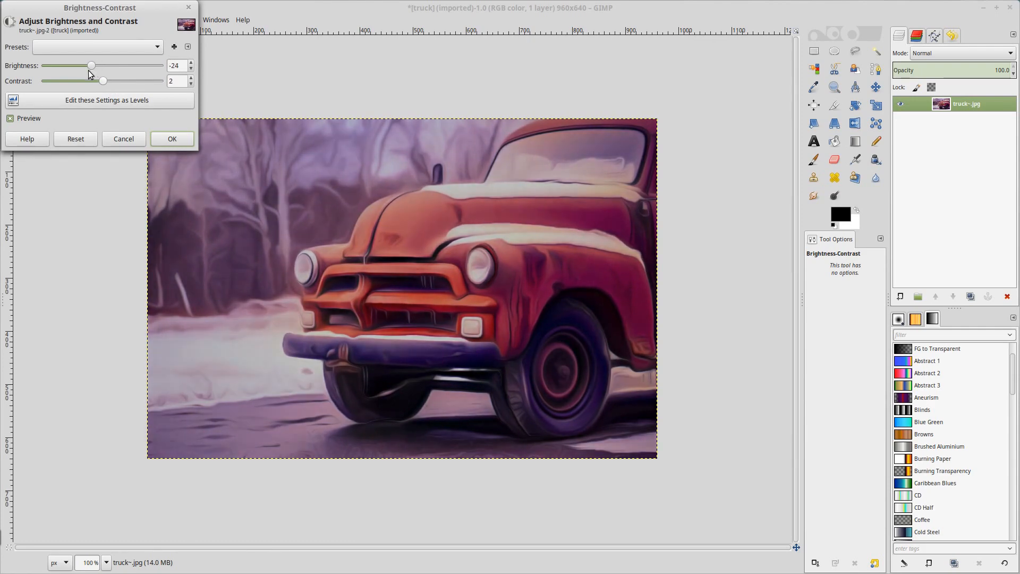
{"action": "left_click_drag", "start_coordinate": [91, 65], "coordinate": [96, 65]}
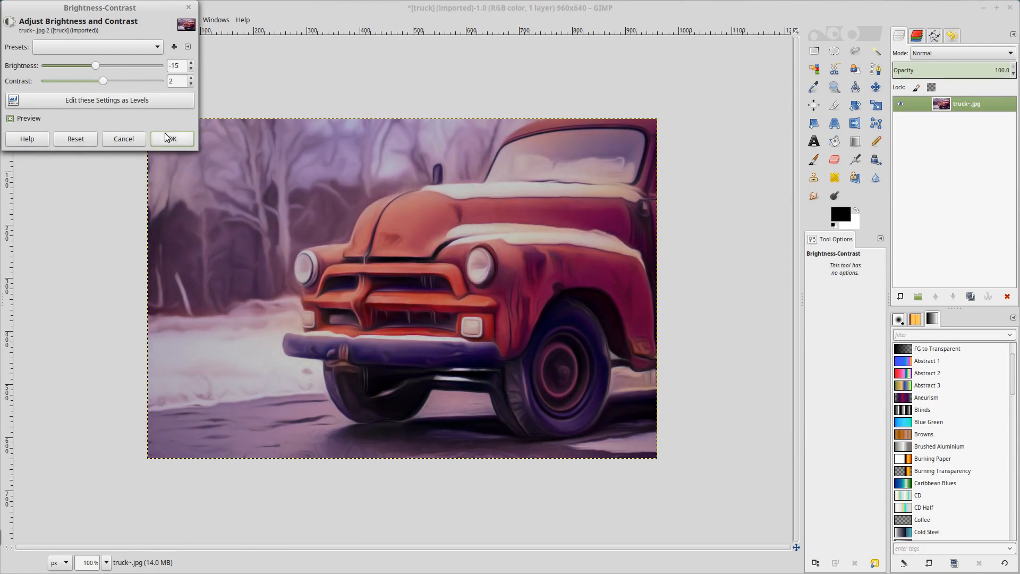
{"action": "left_click", "coordinate": [139, 19]}
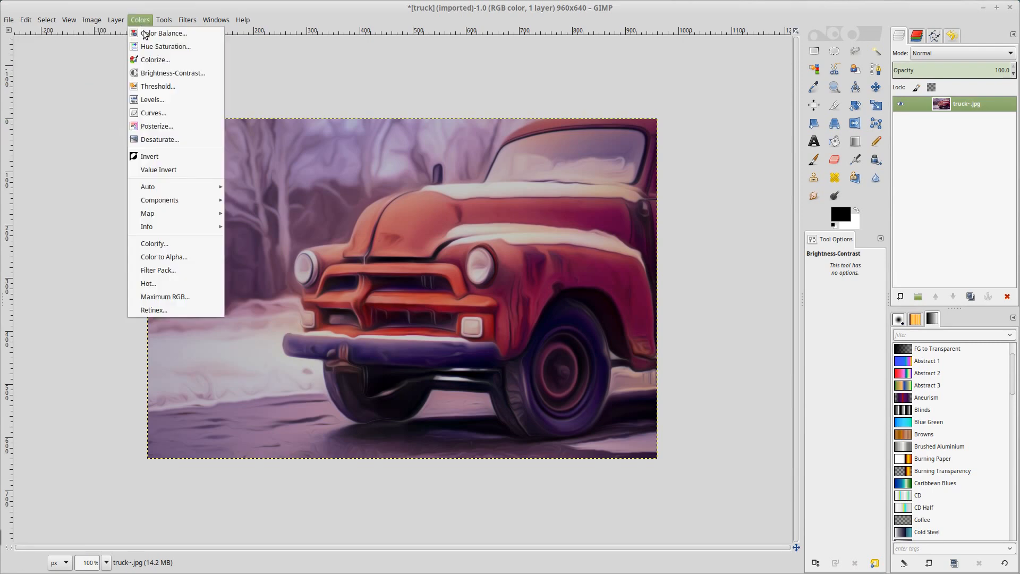
{"action": "mouse_move", "coordinate": [166, 46]}
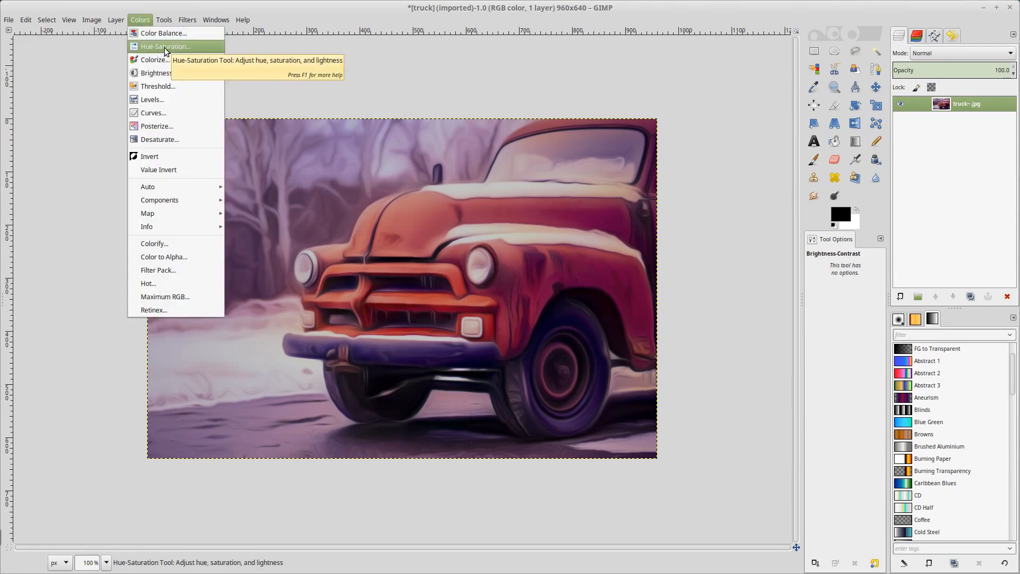
Apply Hue-Saturation with Master saturation +53 for richer reds and purples.
{"action": "left_click", "coordinate": [165, 45]}
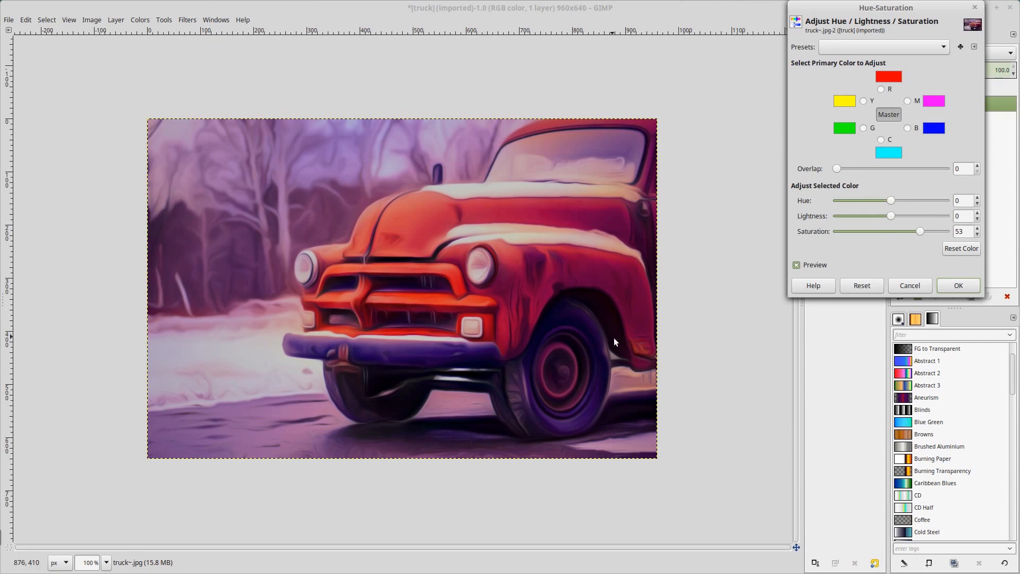
{"action": "left_click", "coordinate": [957, 285]}
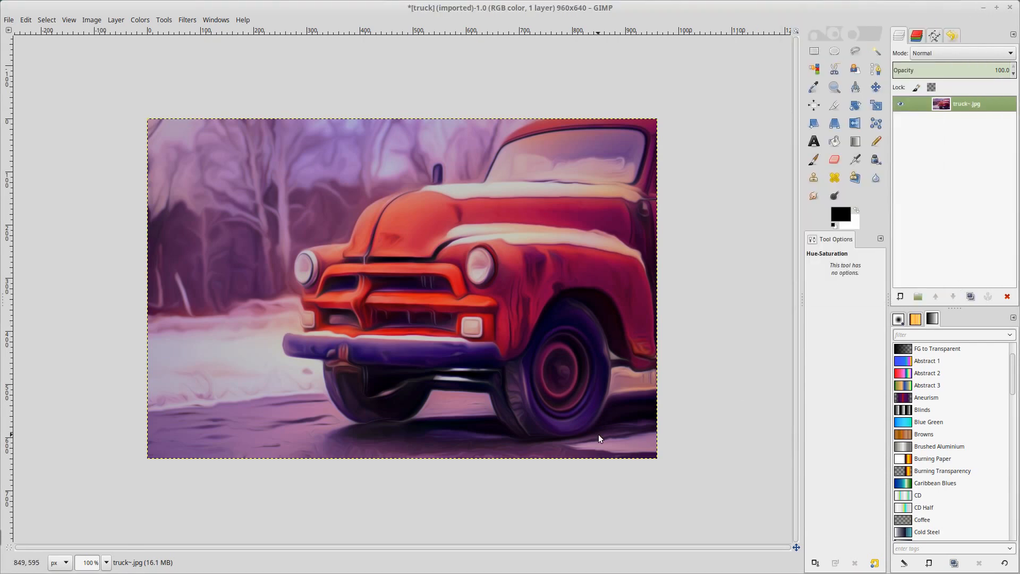
{"action": "mouse_move", "coordinate": [356, 92]}
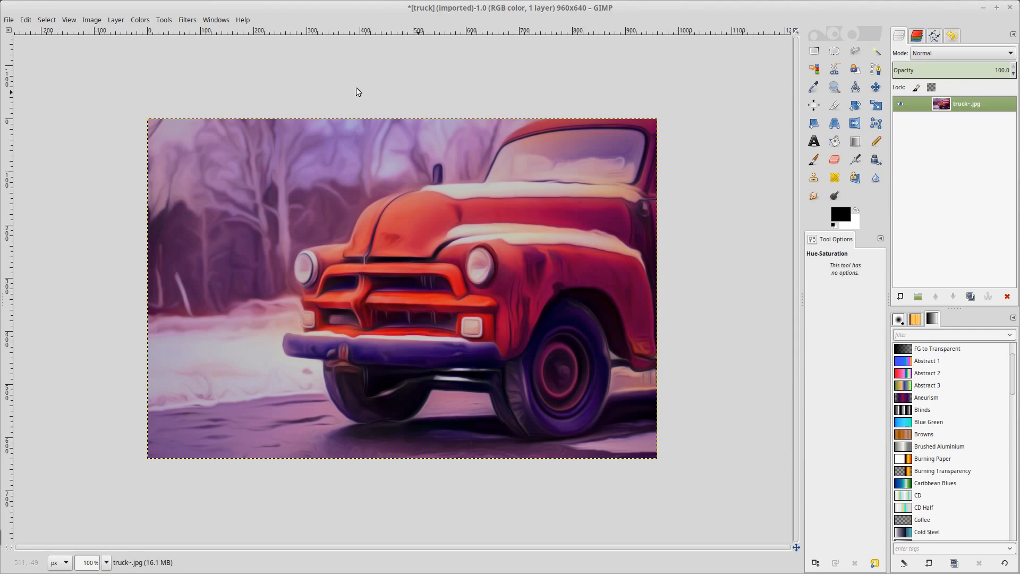
{"action": "mouse_move", "coordinate": [276, 426]}
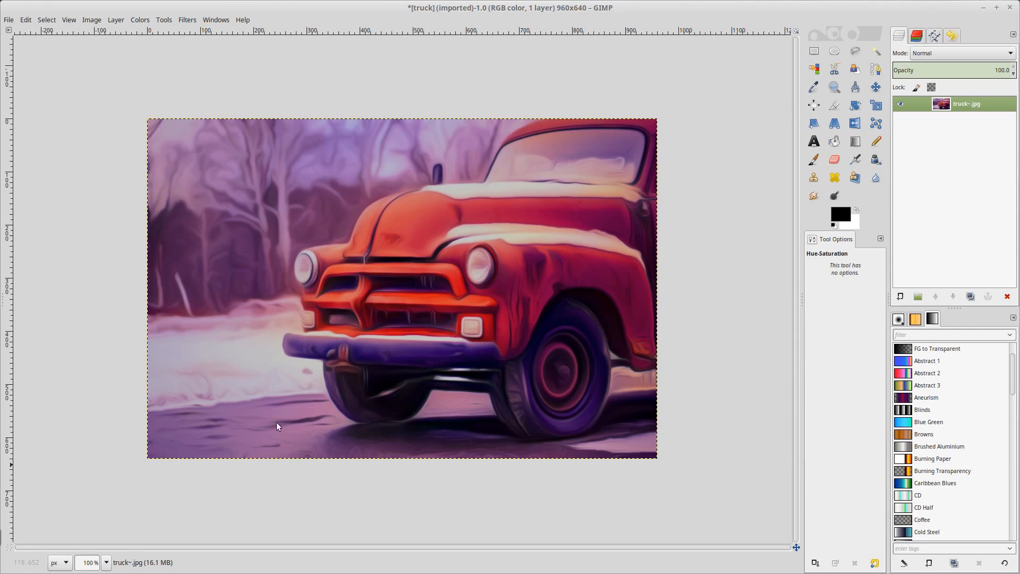
{"action": "mouse_move", "coordinate": [813, 178]}
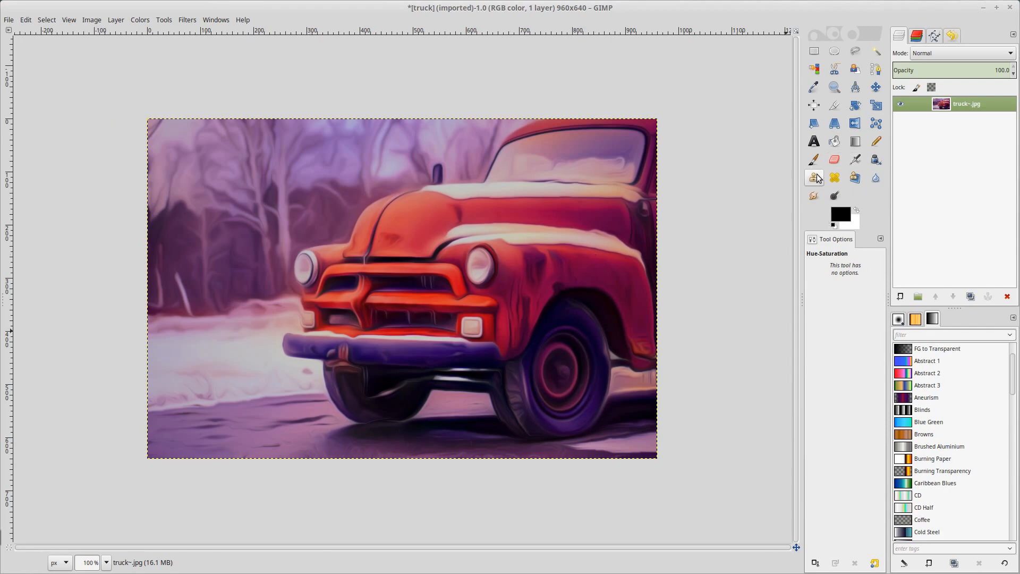
{"action": "mouse_move", "coordinate": [814, 159]}
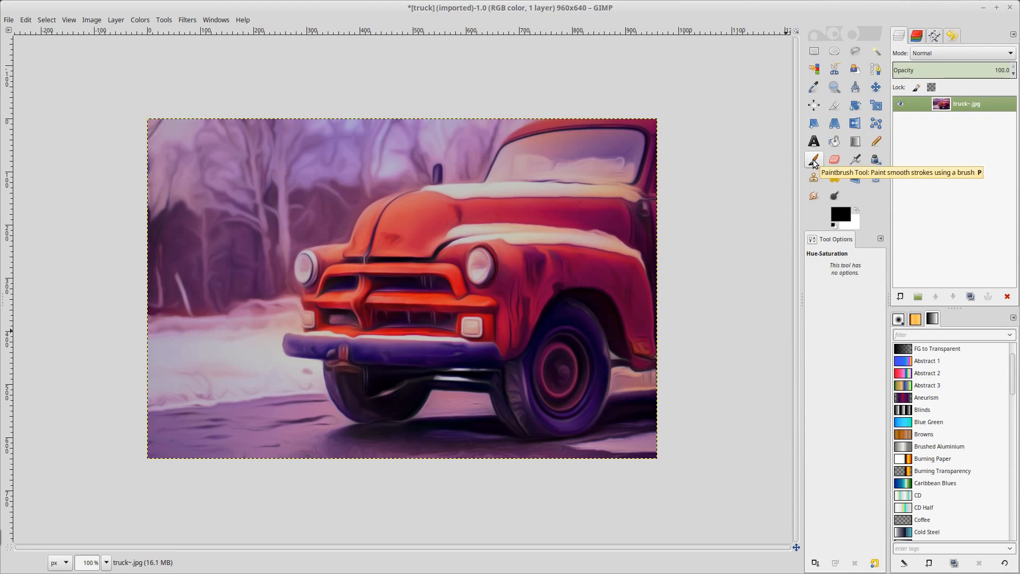
Make the Paintbrush active with smooth strokes, size 20 and reduced opacity.
{"action": "left_click", "coordinate": [813, 159]}
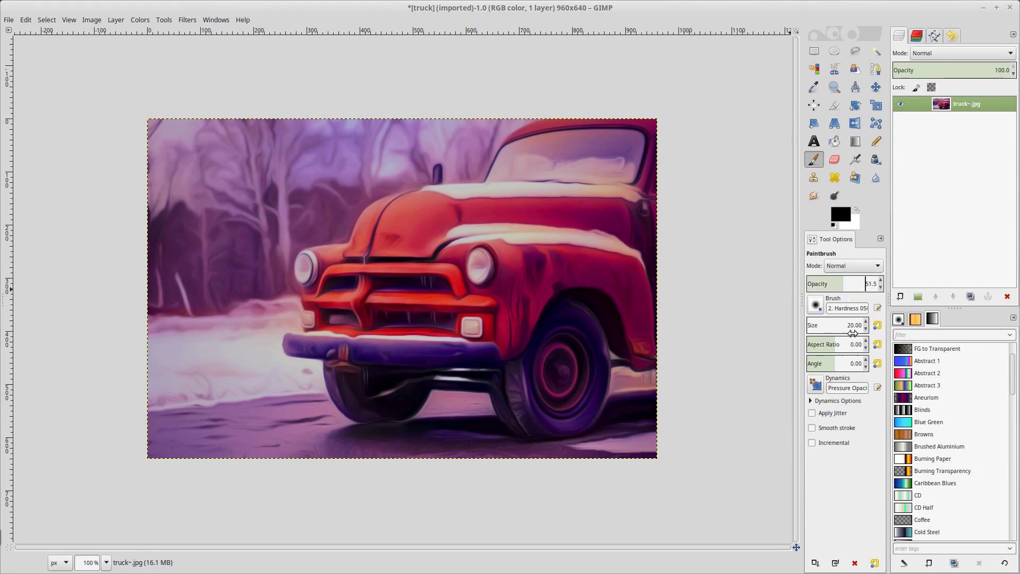
{"action": "mouse_move", "coordinate": [865, 332]}
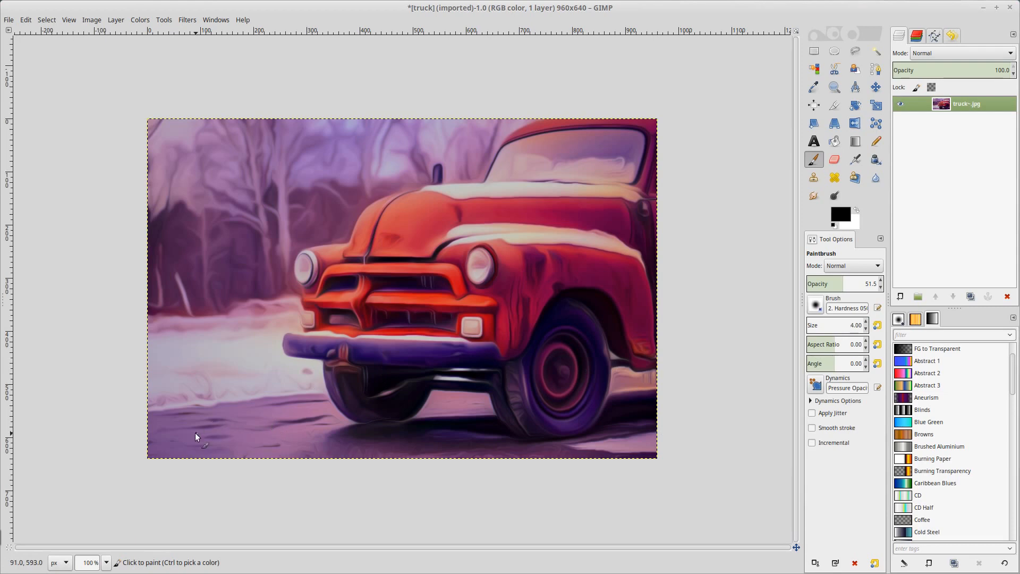
{"action": "mouse_move", "coordinate": [187, 440]}
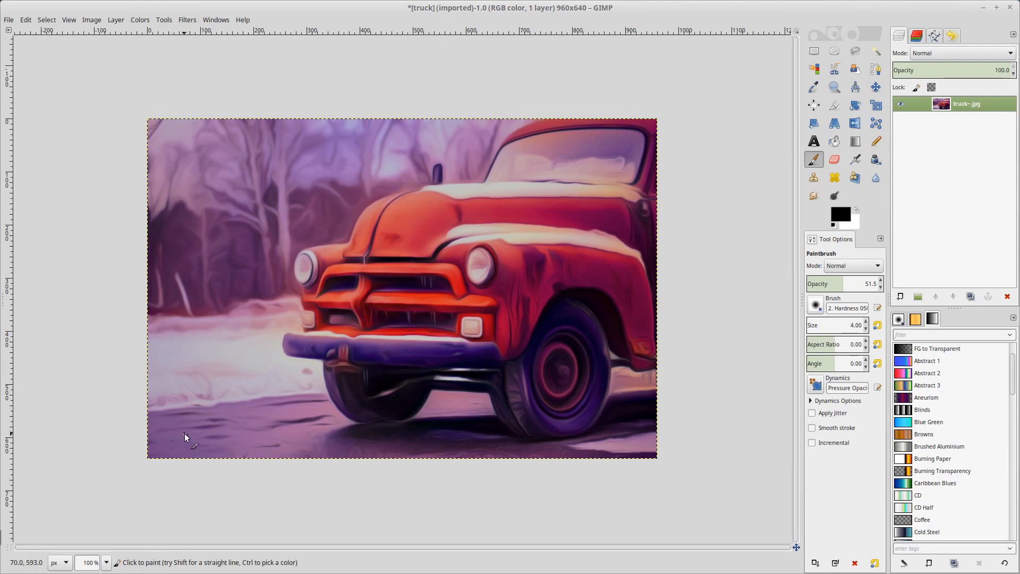
{"action": "mouse_move", "coordinate": [190, 440]}
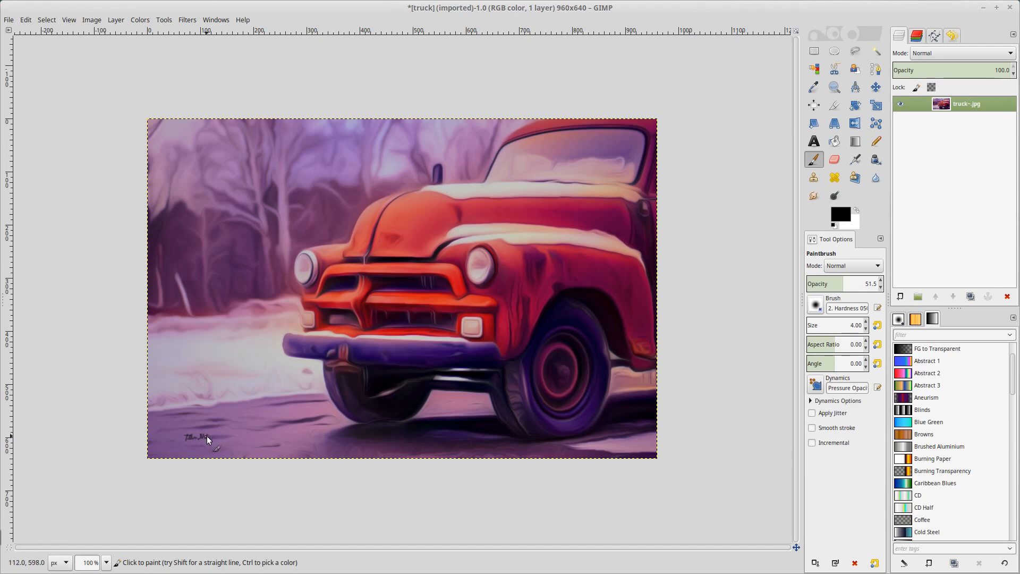
{"action": "mouse_move", "coordinate": [215, 441]}
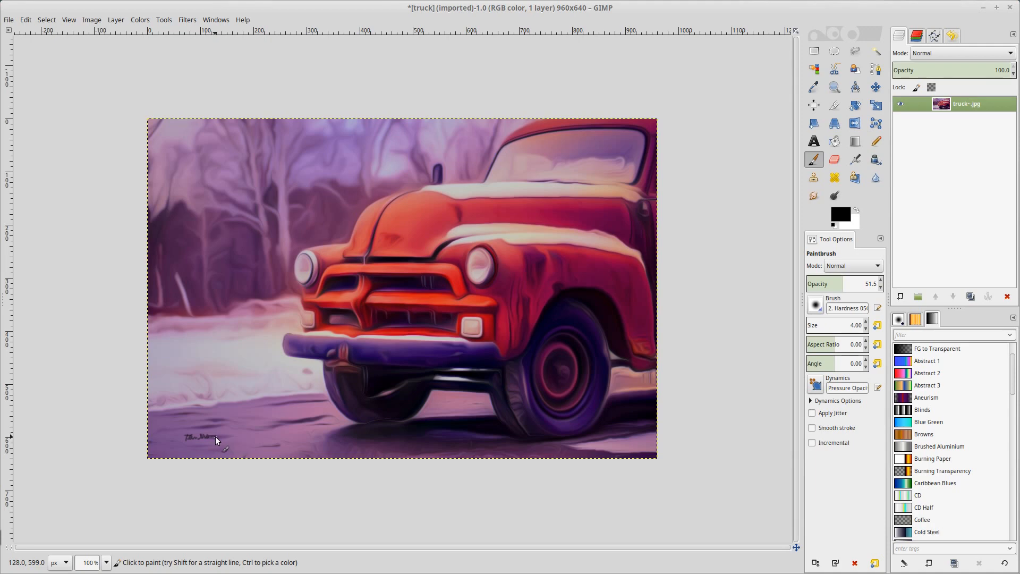
{"action": "mouse_move", "coordinate": [200, 451]}
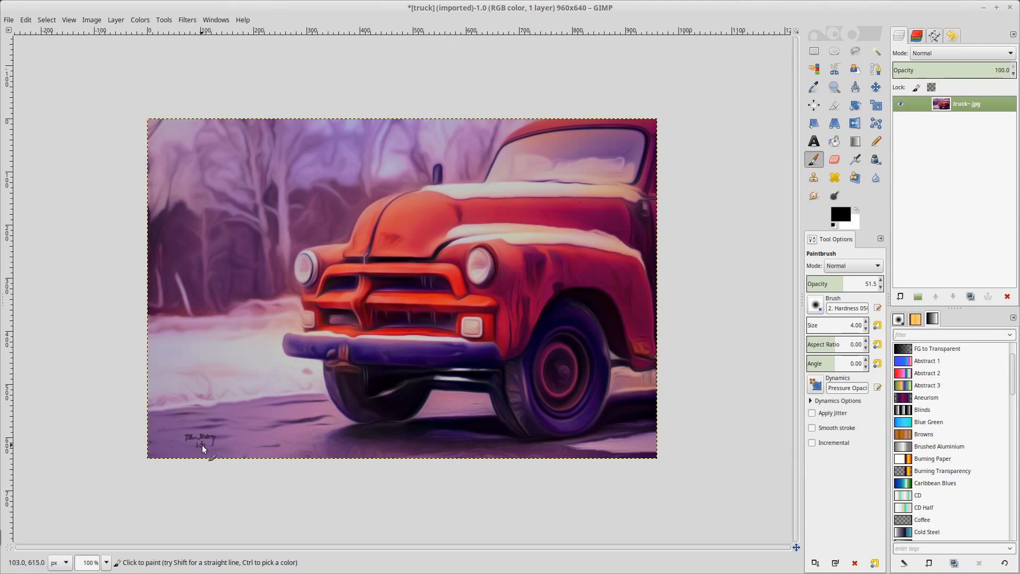
{"action": "mouse_move", "coordinate": [651, 190]}
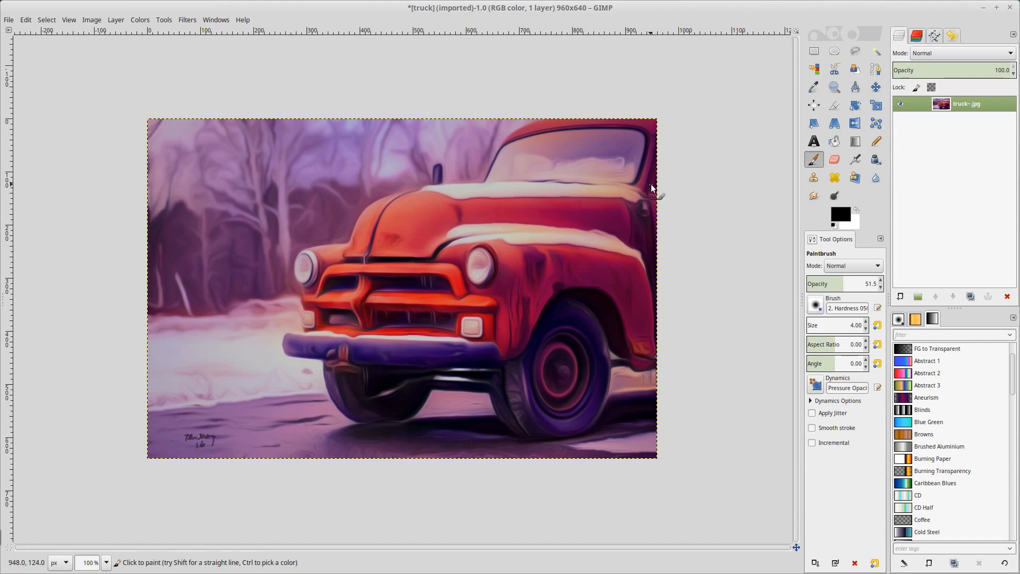
After painting the signature, bring up the Filters menu for the next effect.
{"action": "left_click", "coordinate": [187, 19]}
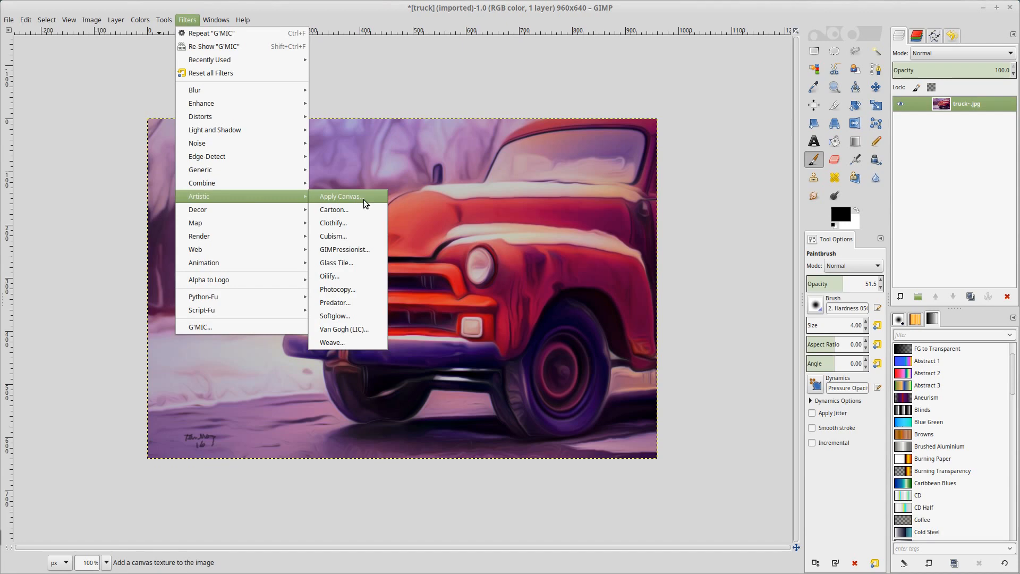
Apply the Artistic canvas texture with Top-right direction and Depth lowered to 3.
{"action": "left_click", "coordinate": [342, 195]}
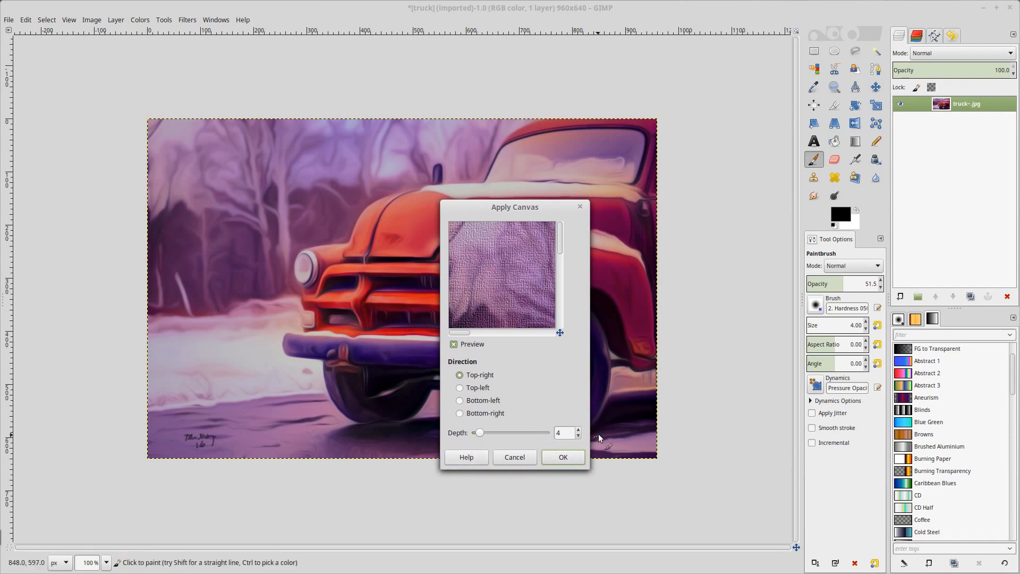
{"action": "left_click", "coordinate": [579, 435]}
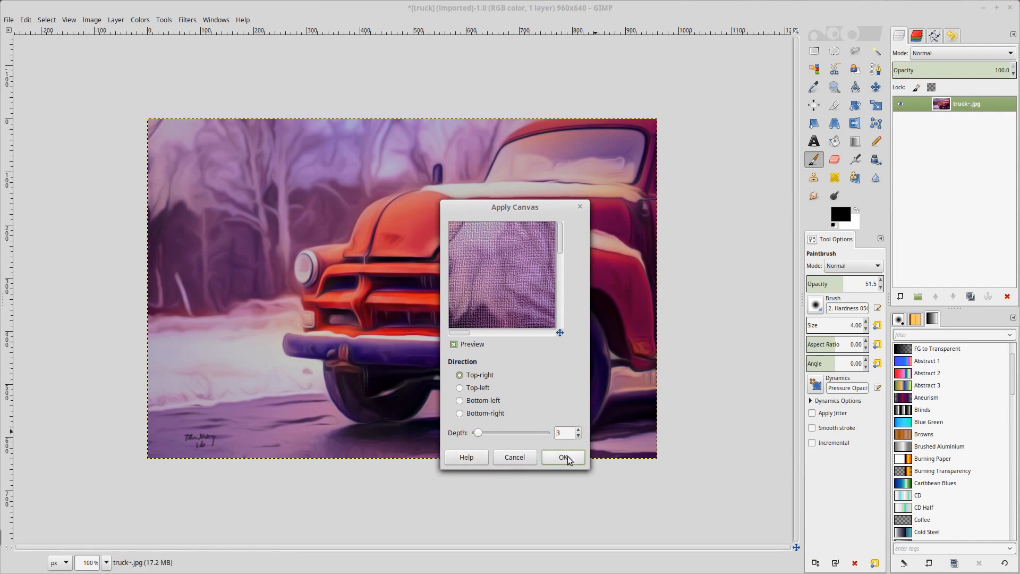
{"action": "left_click", "coordinate": [562, 457]}
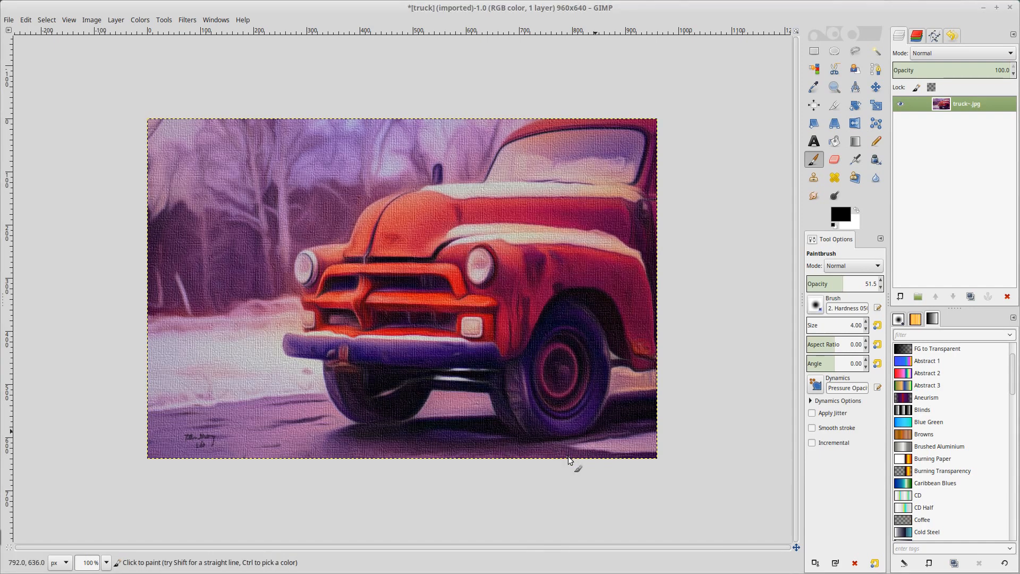
{"action": "mouse_move", "coordinate": [329, 297]}
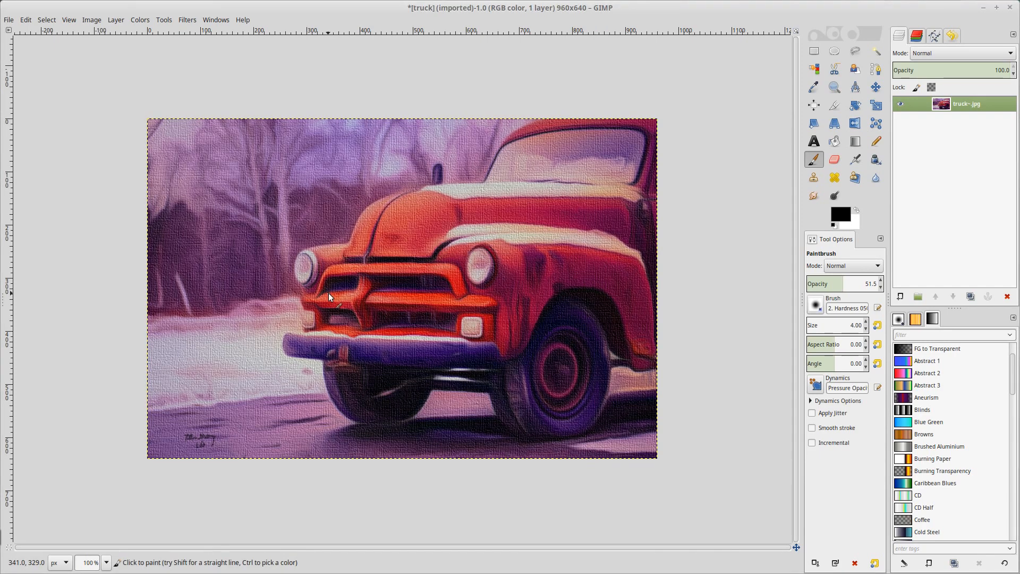
{"action": "mouse_move", "coordinate": [313, 167]}
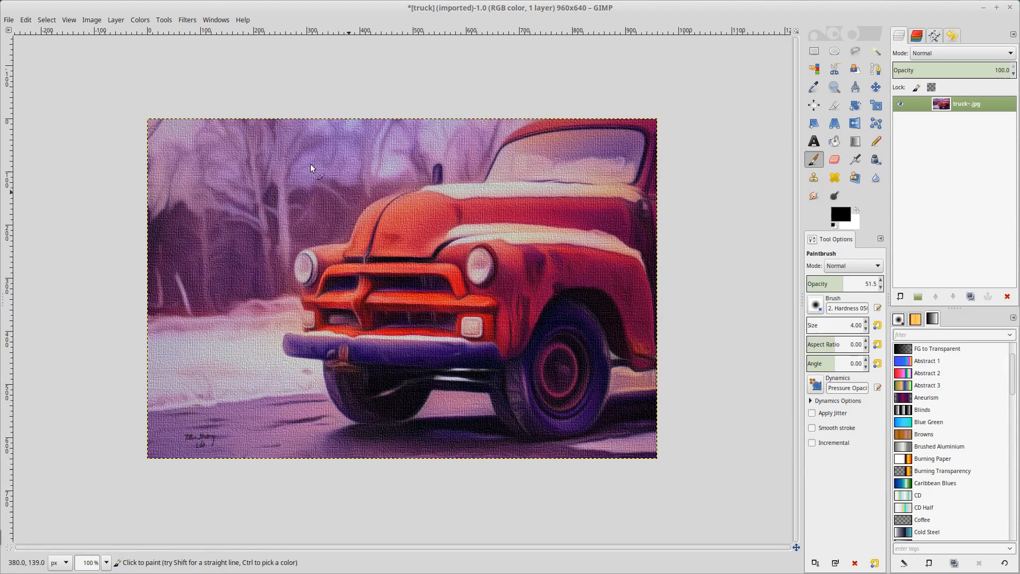
{"action": "left_click", "coordinate": [140, 19]}
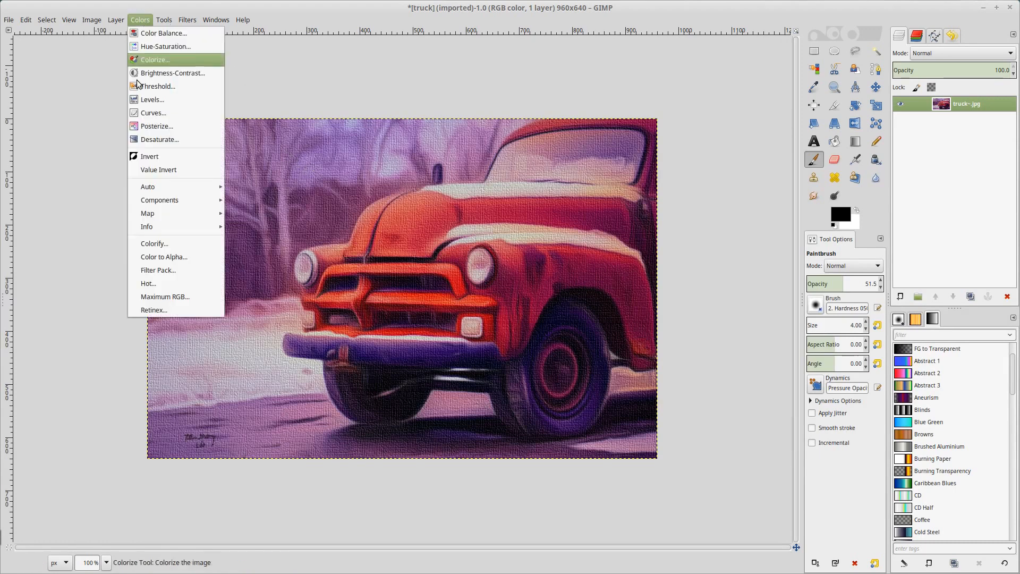
{"action": "mouse_move", "coordinate": [152, 100]}
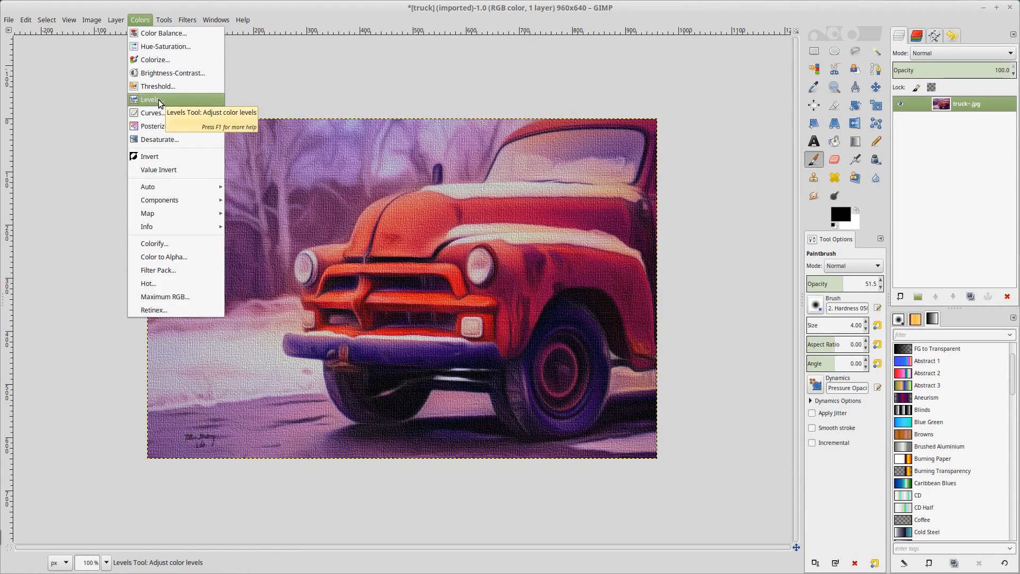
Adjust Brightness-Contrast, nudging the sliders to Brightness -4 and Contrast 4, and apply.
{"action": "left_click", "coordinate": [174, 74]}
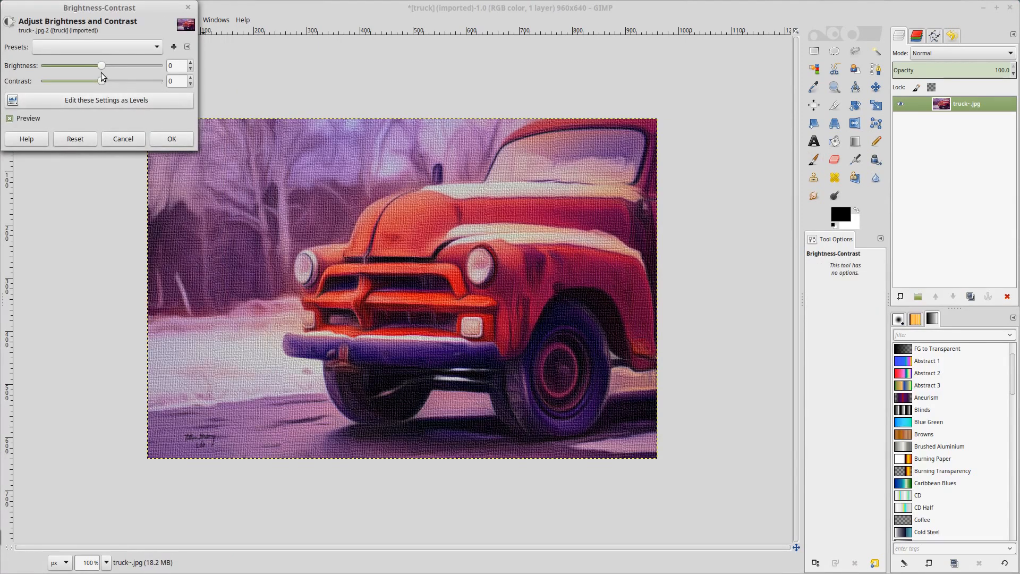
{"action": "left_click_drag", "start_coordinate": [100, 65], "coordinate": [89, 65]}
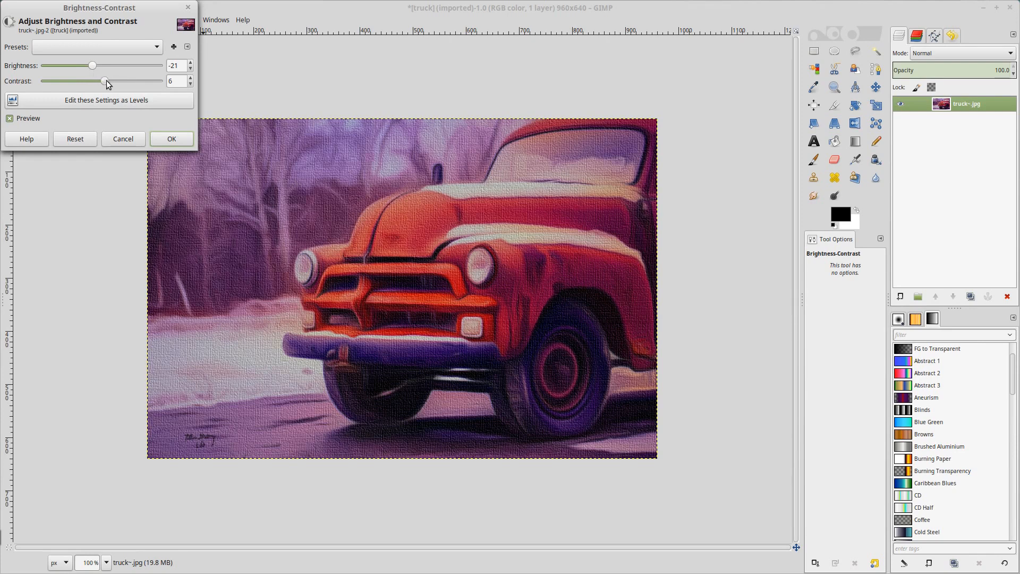
{"action": "left_click_drag", "start_coordinate": [109, 80], "coordinate": [102, 81]}
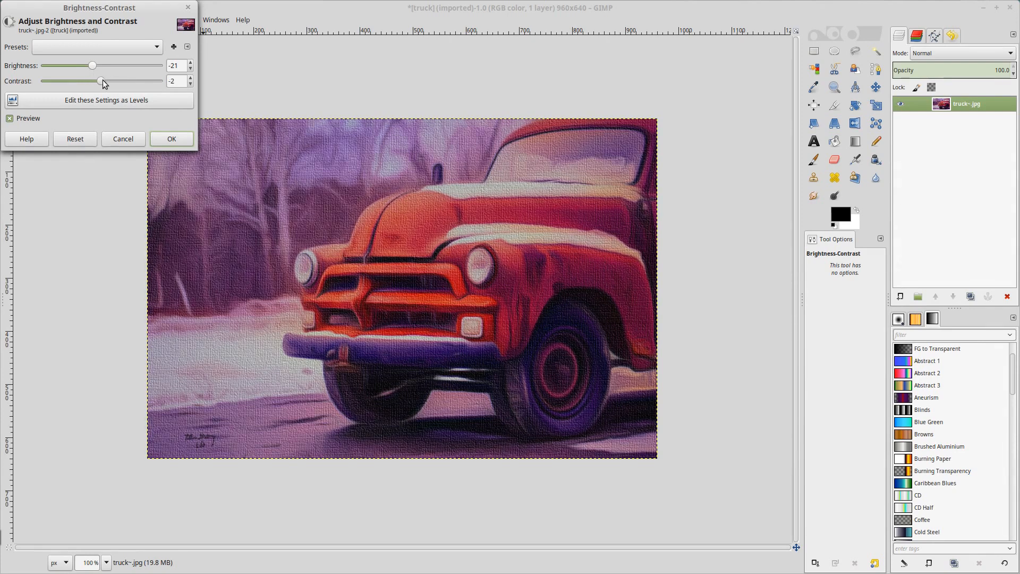
{"action": "left_click_drag", "start_coordinate": [101, 81], "coordinate": [112, 81]}
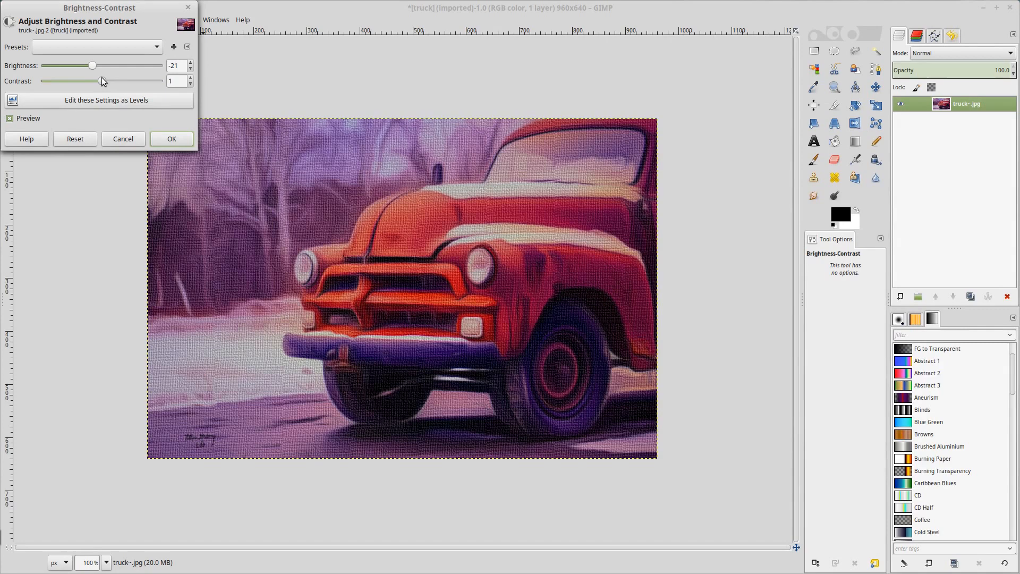
{"action": "mouse_move", "coordinate": [91, 68]}
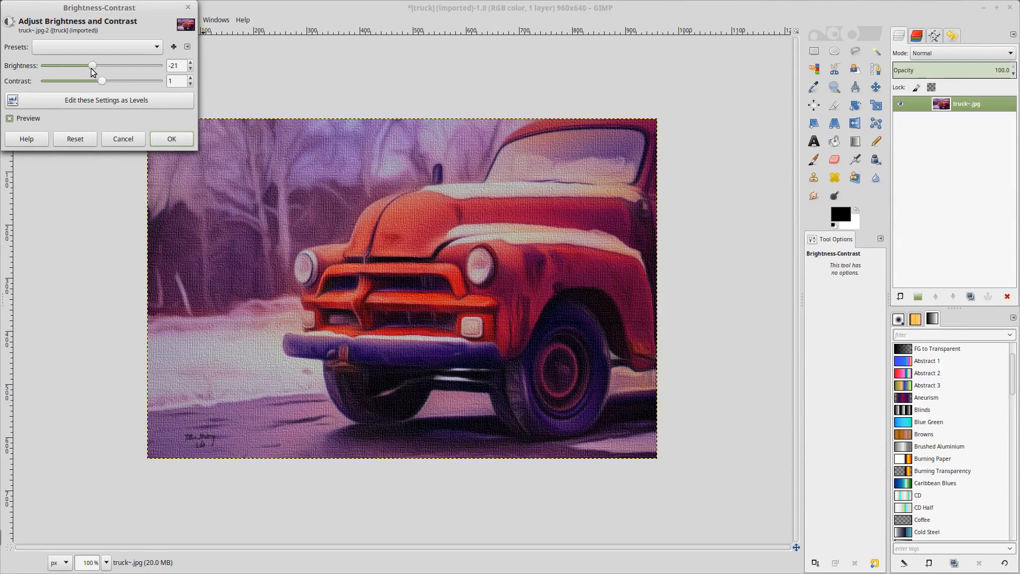
{"action": "left_click_drag", "start_coordinate": [92, 64], "coordinate": [104, 65]}
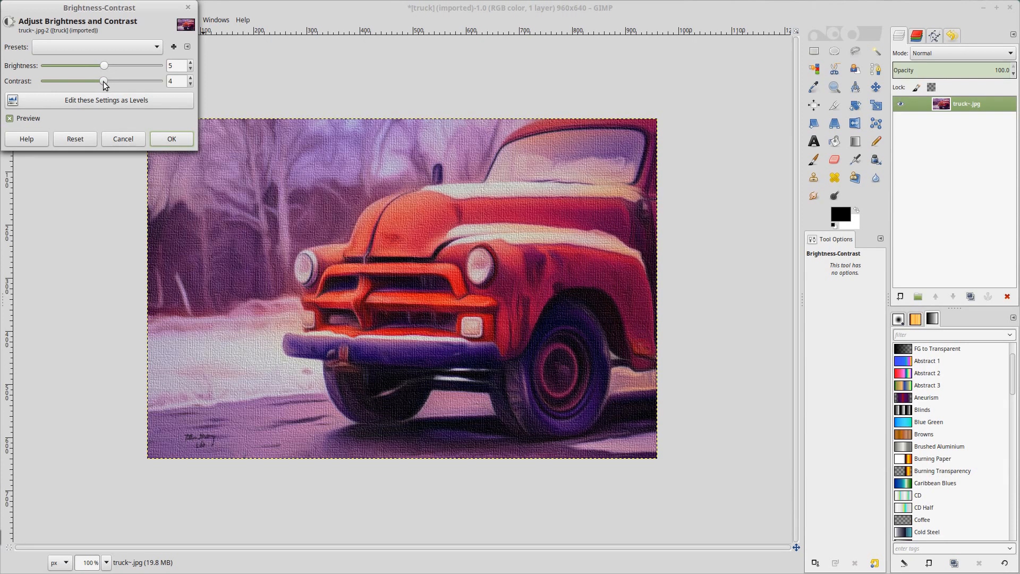
{"action": "mouse_move", "coordinate": [105, 70]}
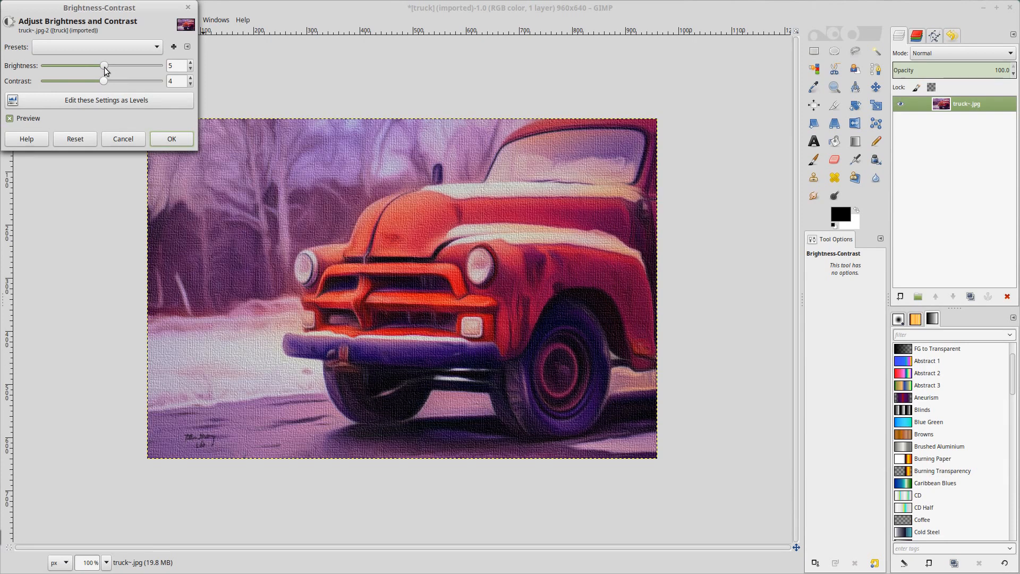
{"action": "left_click_drag", "start_coordinate": [105, 64], "coordinate": [100, 65]}
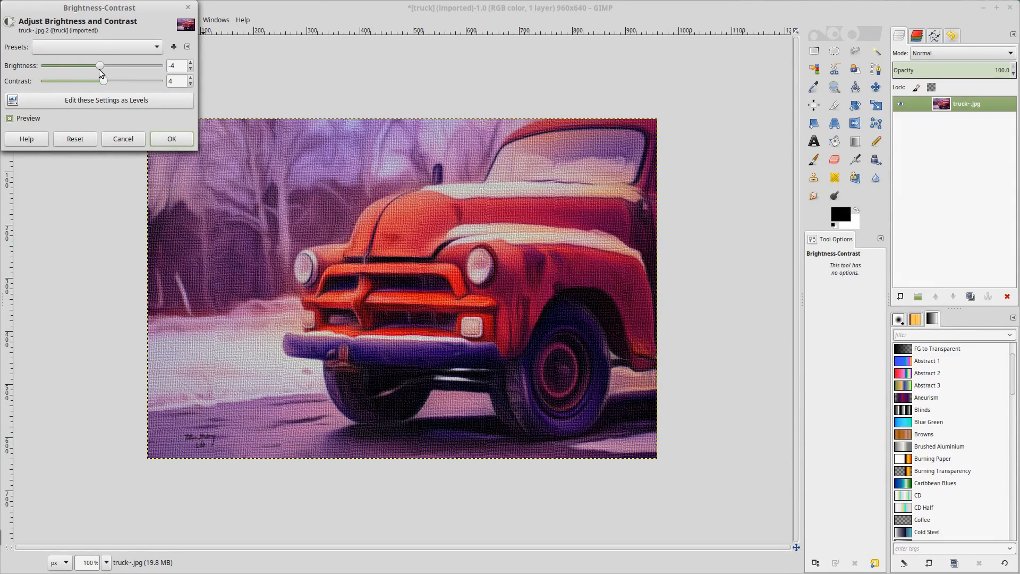
{"action": "mouse_move", "coordinate": [444, 271]}
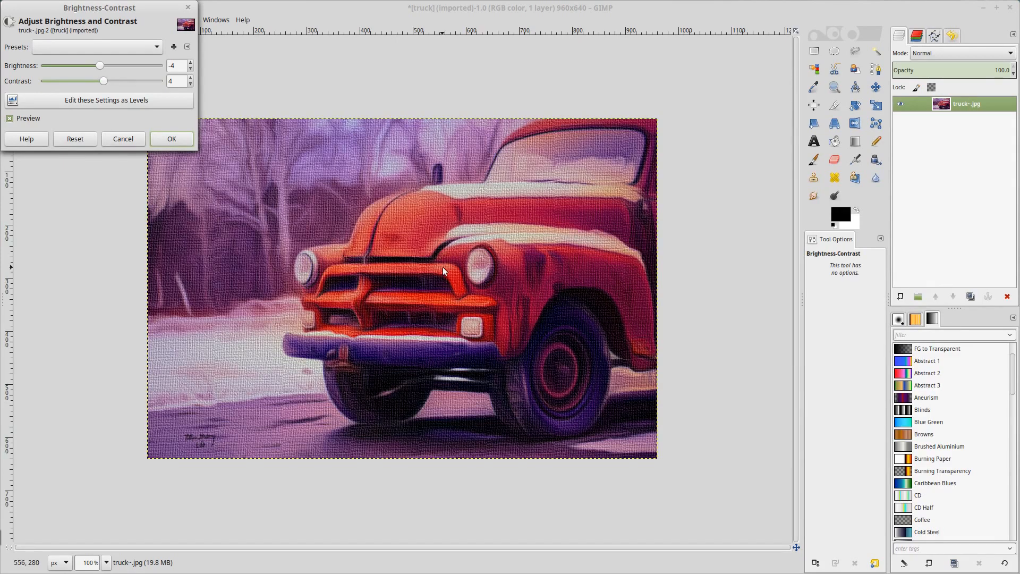
{"action": "left_click", "coordinate": [171, 138]}
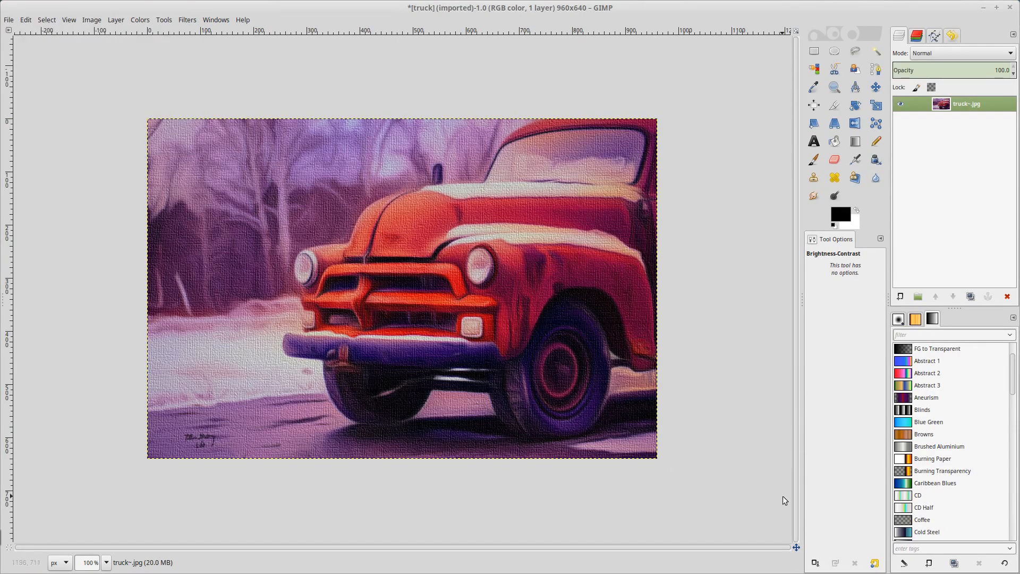
{"action": "mouse_move", "coordinate": [729, 70]}
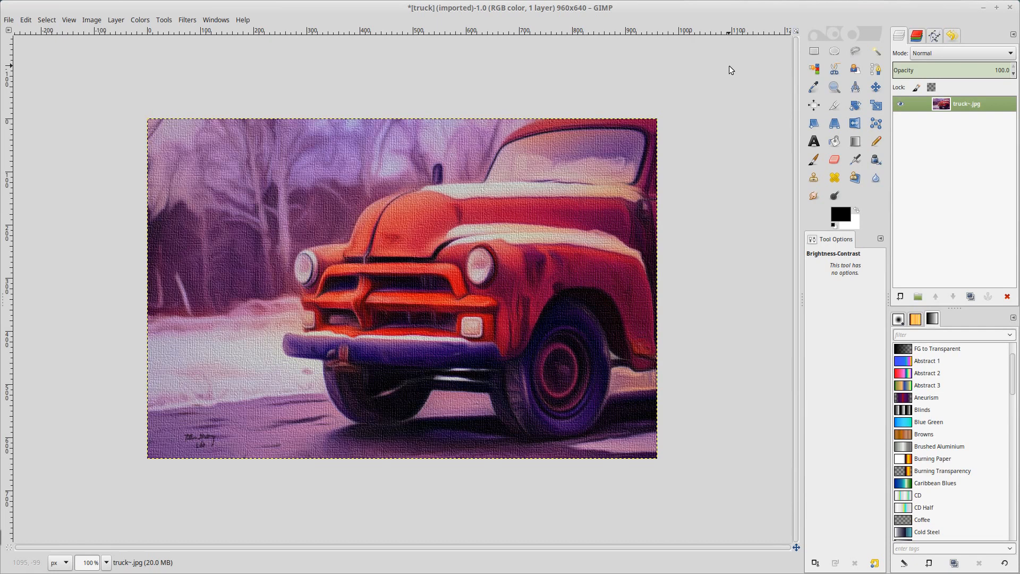
{"action": "mouse_move", "coordinate": [761, 329]}
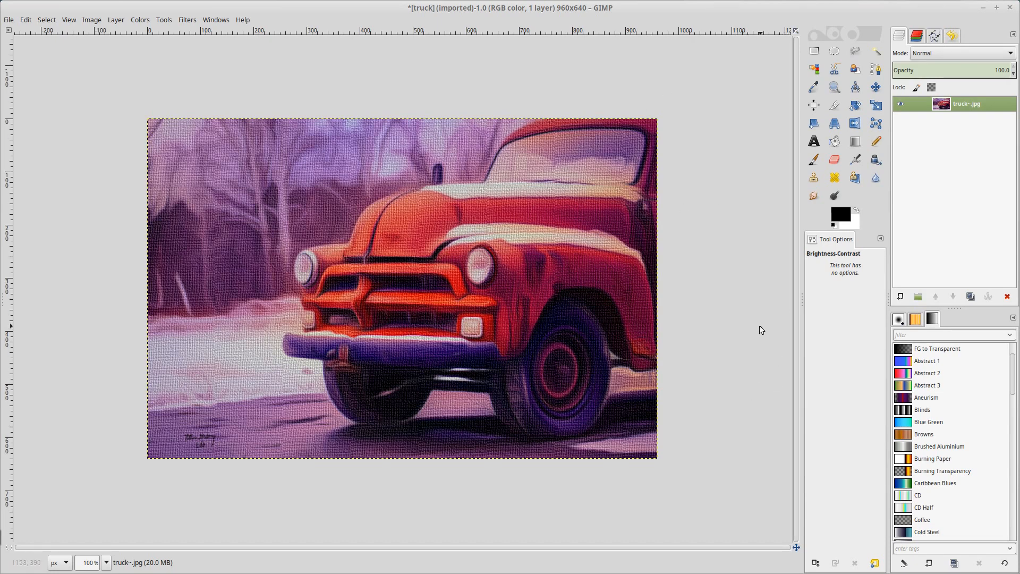